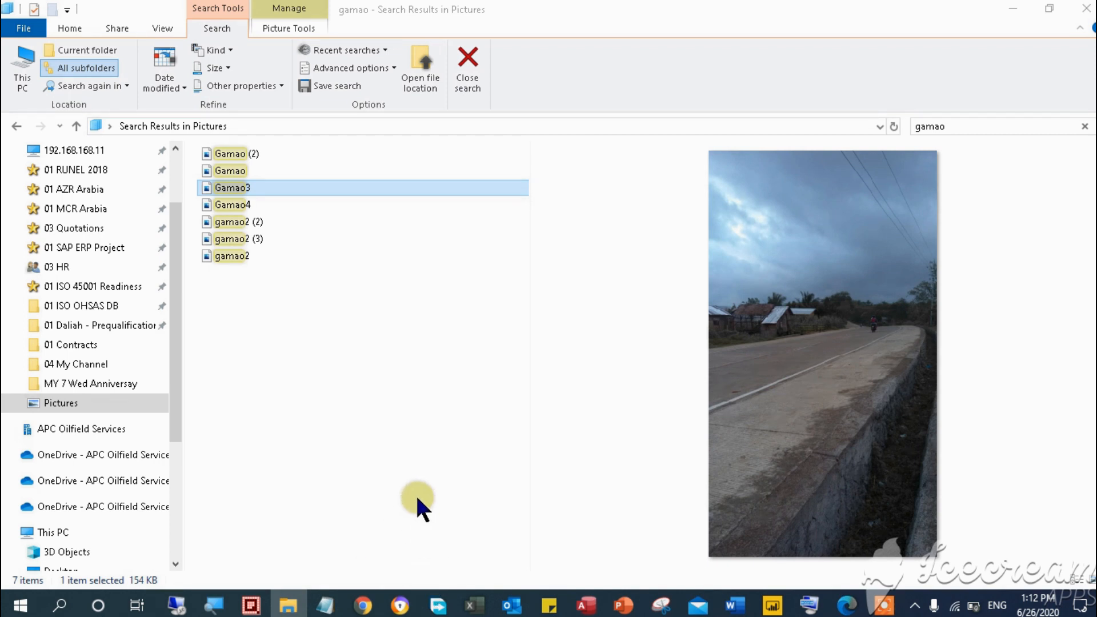
{"action": "mouse_move", "coordinate": [244, 188]}
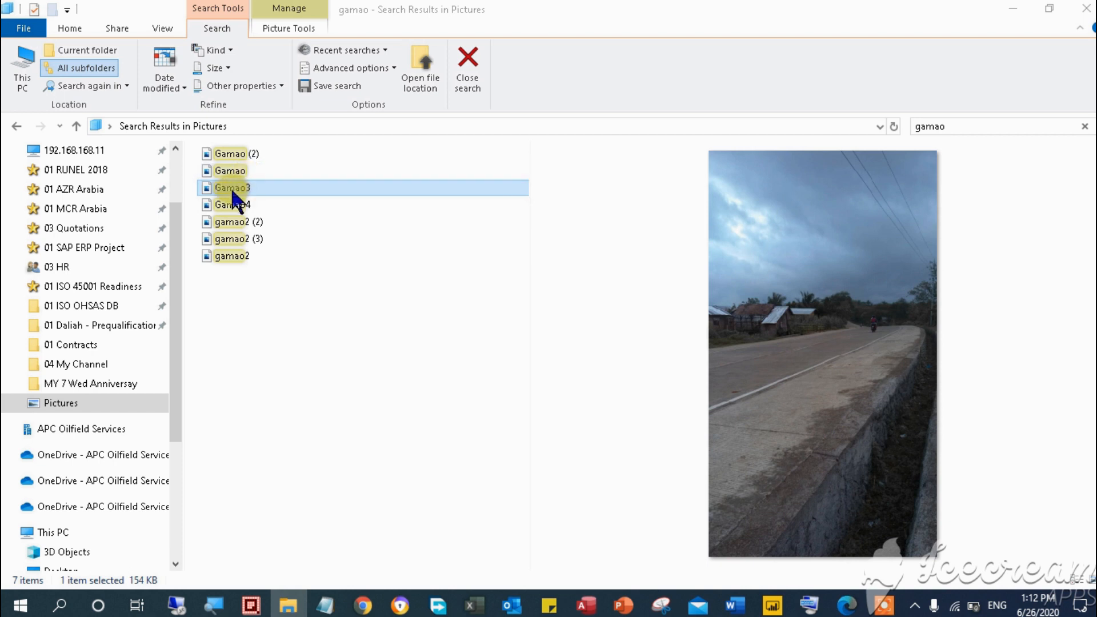
Open the Gamao3 road photo from the gamao search results in Pictures
{"action": "left_click", "coordinate": [229, 171]}
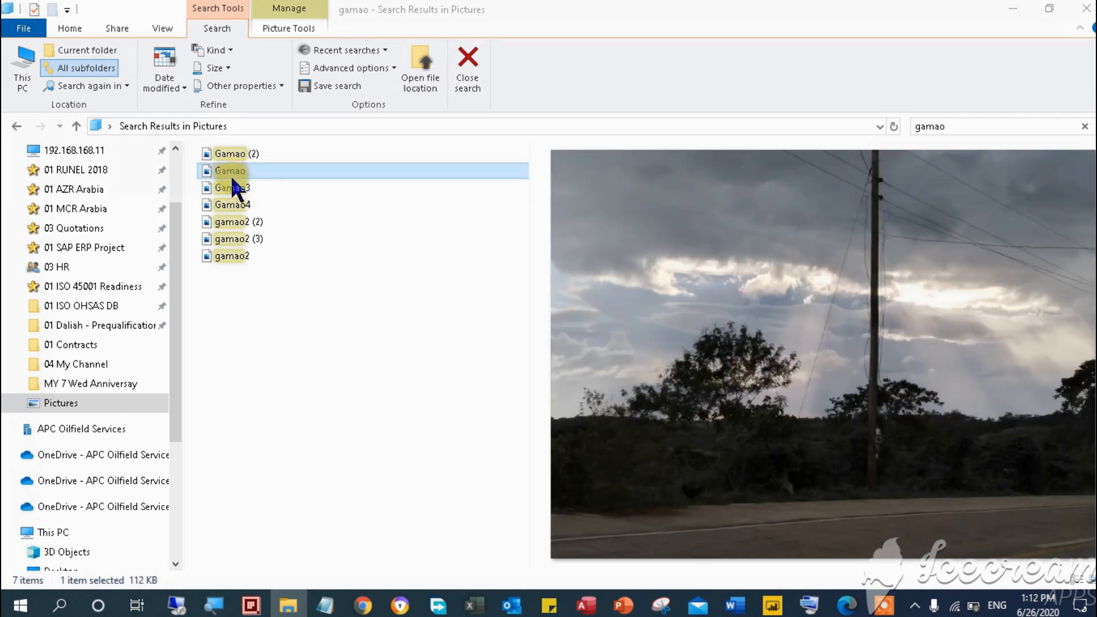
{"action": "left_click", "coordinate": [232, 188]}
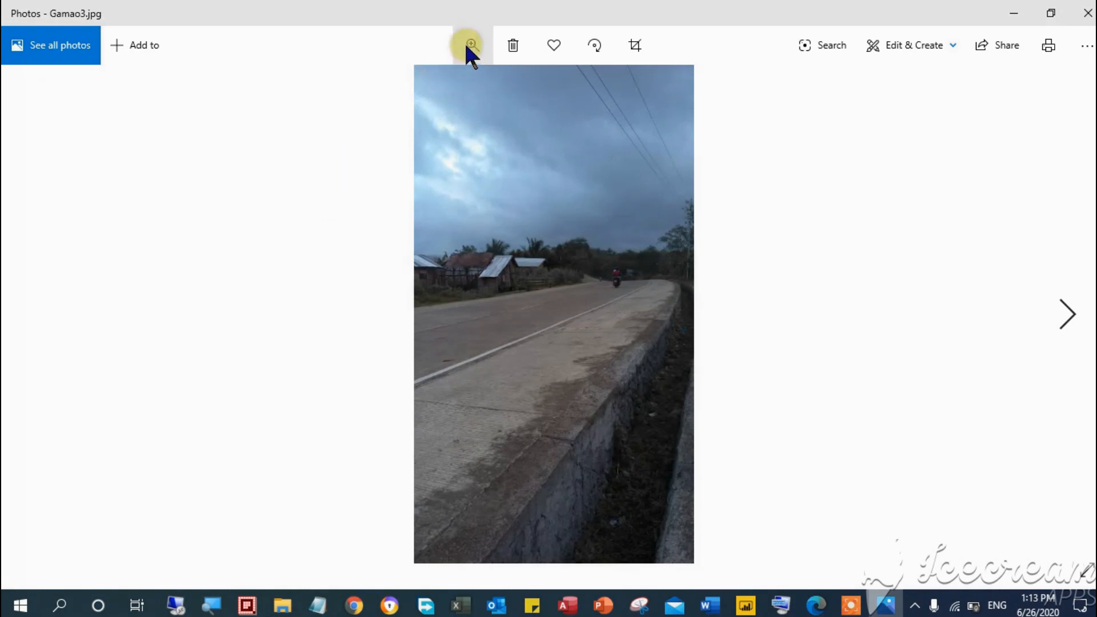
{"action": "mouse_move", "coordinate": [913, 45]}
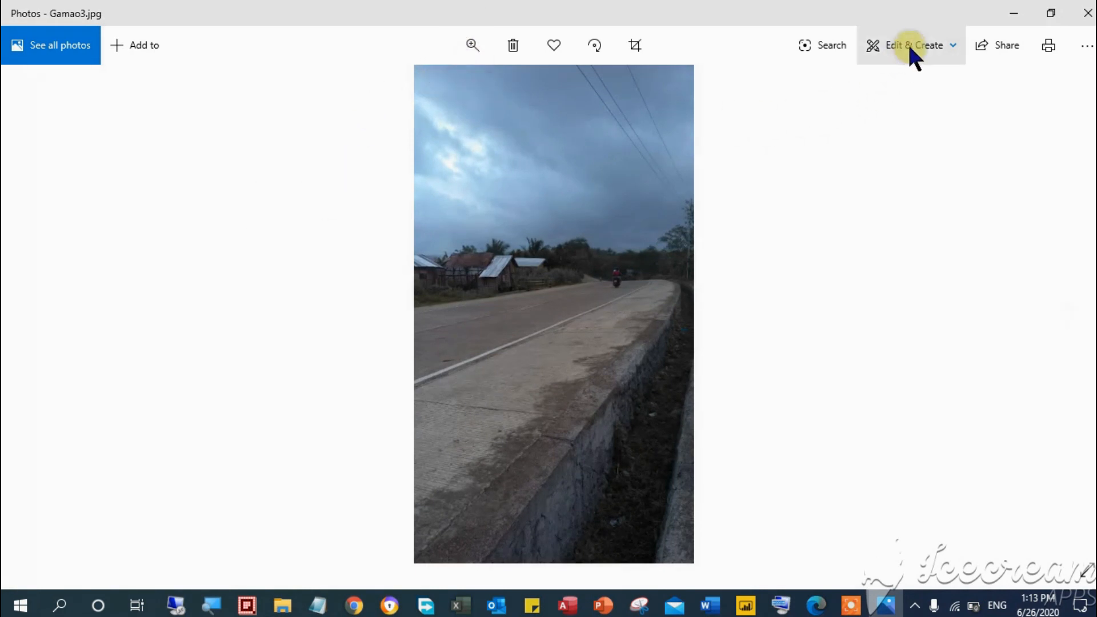
{"action": "mouse_move", "coordinate": [913, 45]}
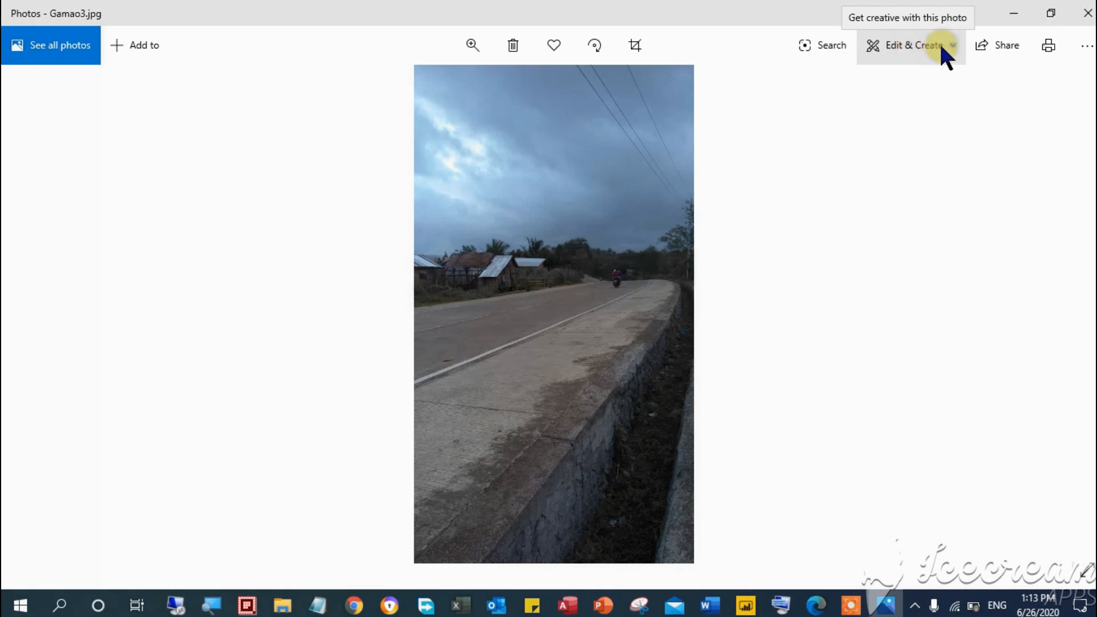
Bring Gamao3.jpg into the Photos editor via Edit & Create > Edit
{"action": "left_click", "coordinate": [912, 45]}
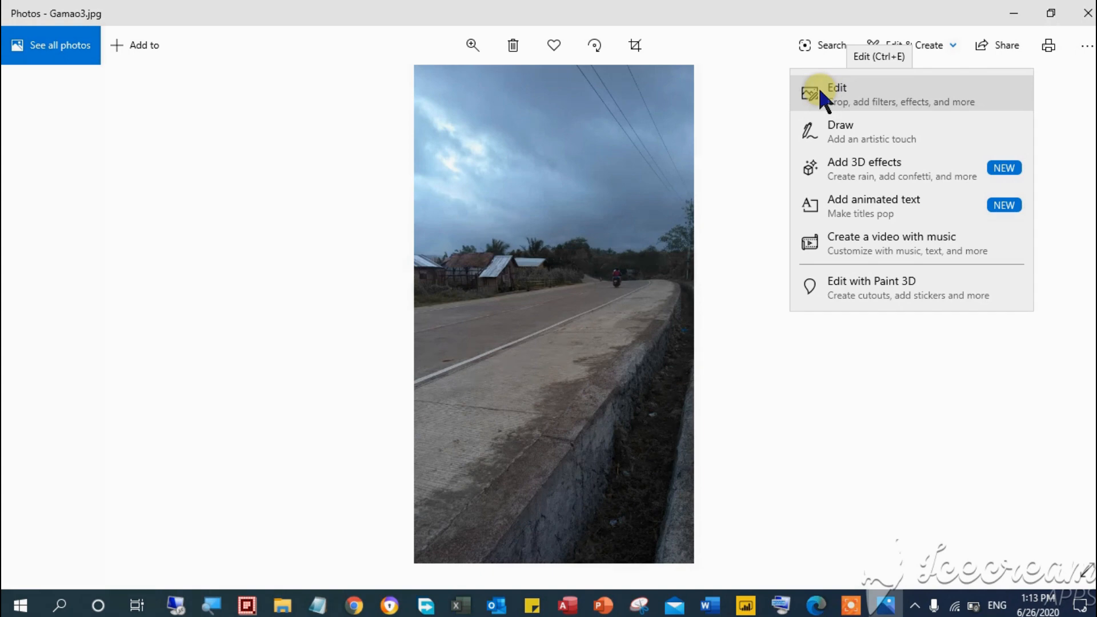
{"action": "left_click", "coordinate": [836, 95]}
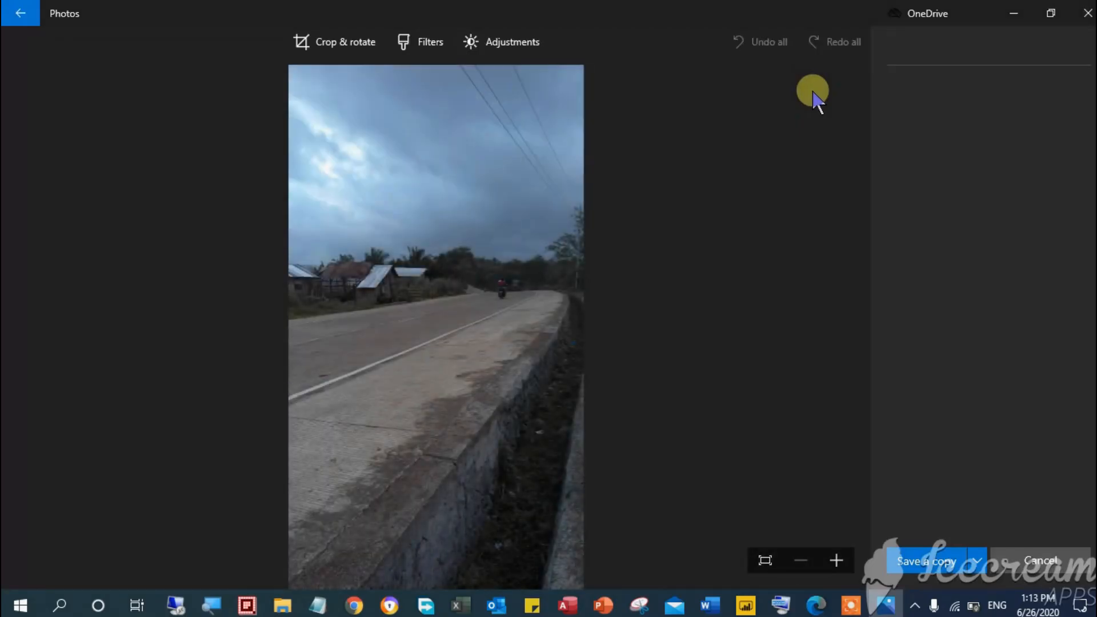
Crop away the sky and trim the frame to a landscape shape around the road and houses
{"action": "left_click", "coordinate": [335, 41]}
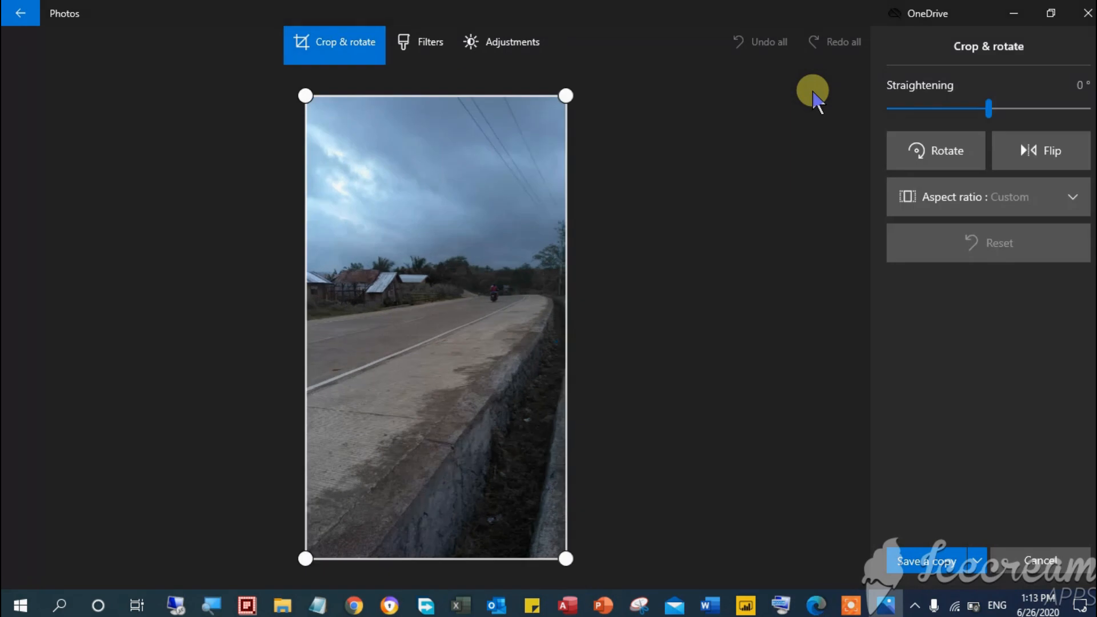
{"action": "mouse_move", "coordinate": [781, 129]}
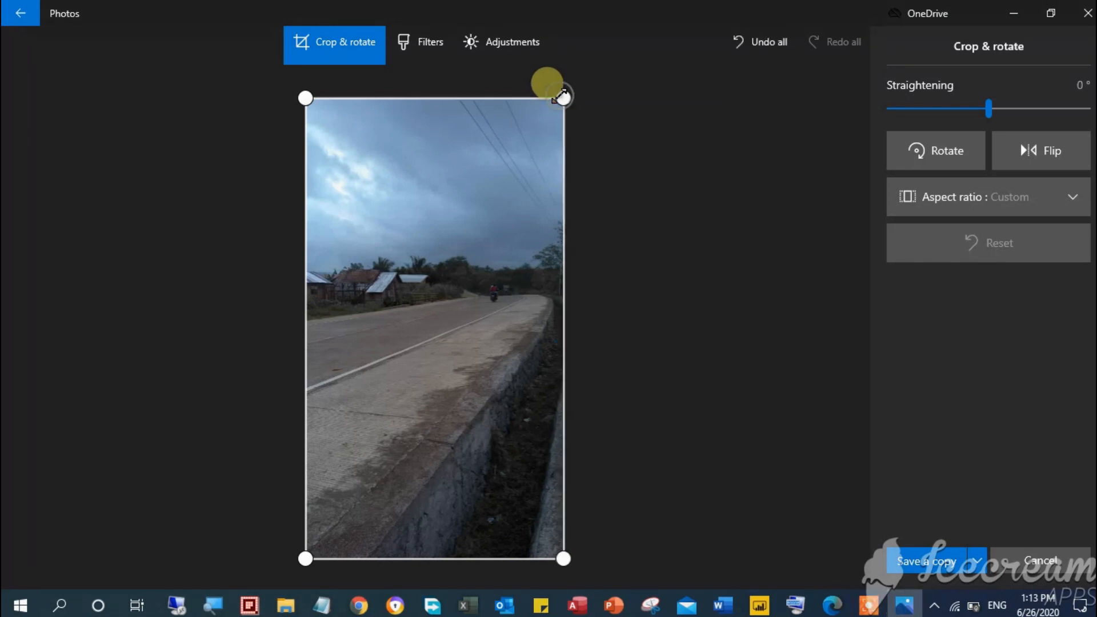
{"action": "left_click_drag", "start_coordinate": [560, 96], "coordinate": [616, 114]}
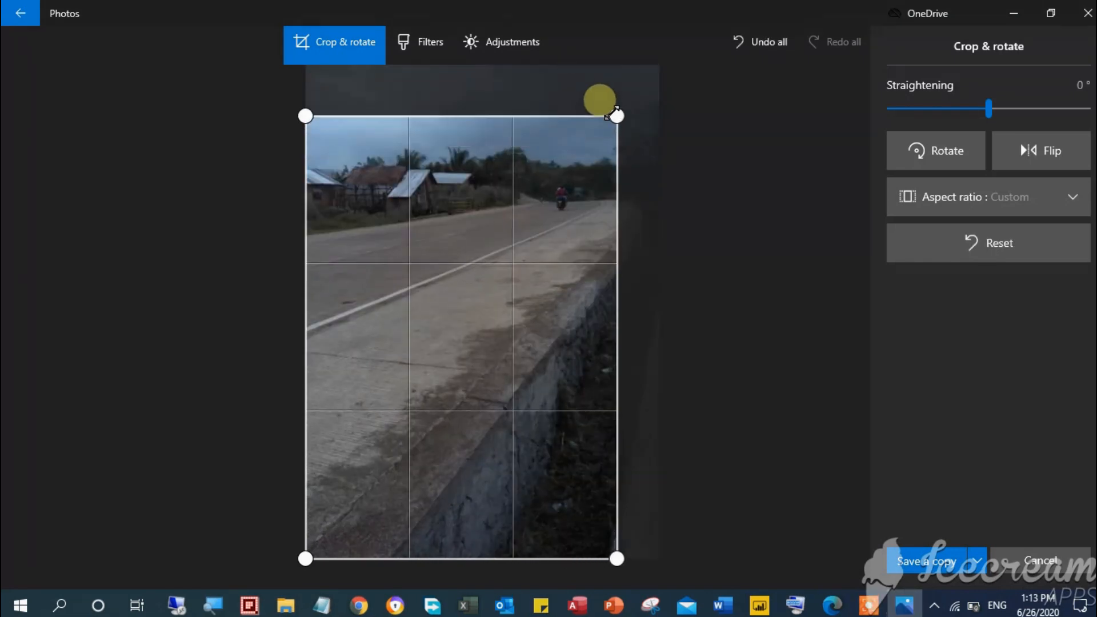
{"action": "left_click_drag", "start_coordinate": [616, 116], "coordinate": [629, 522]}
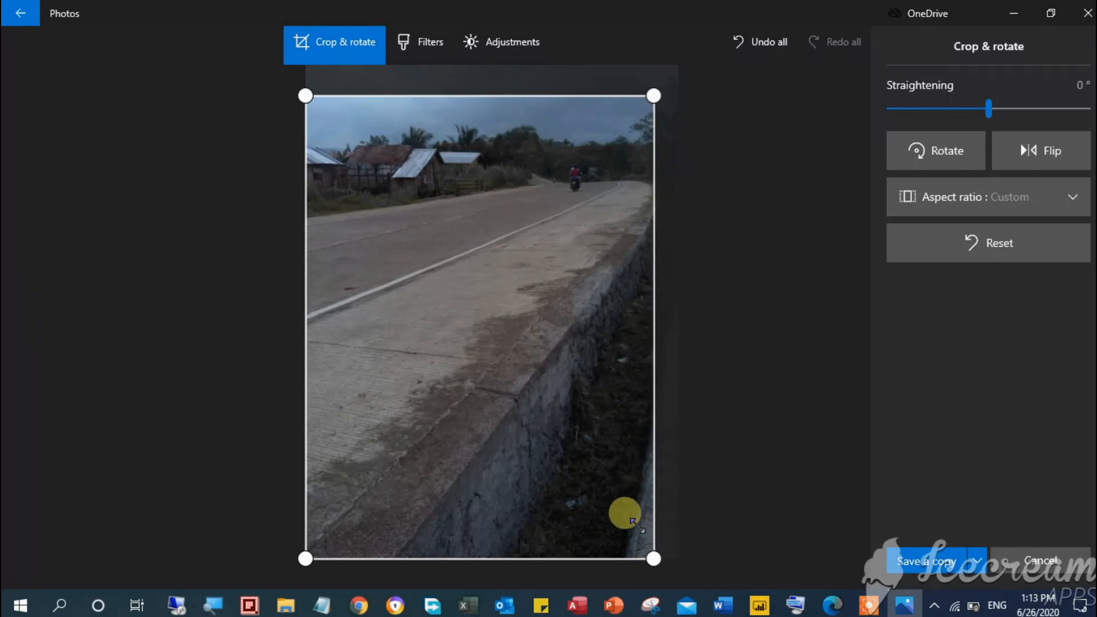
{"action": "left_click_drag", "start_coordinate": [627, 515], "coordinate": [656, 412]}
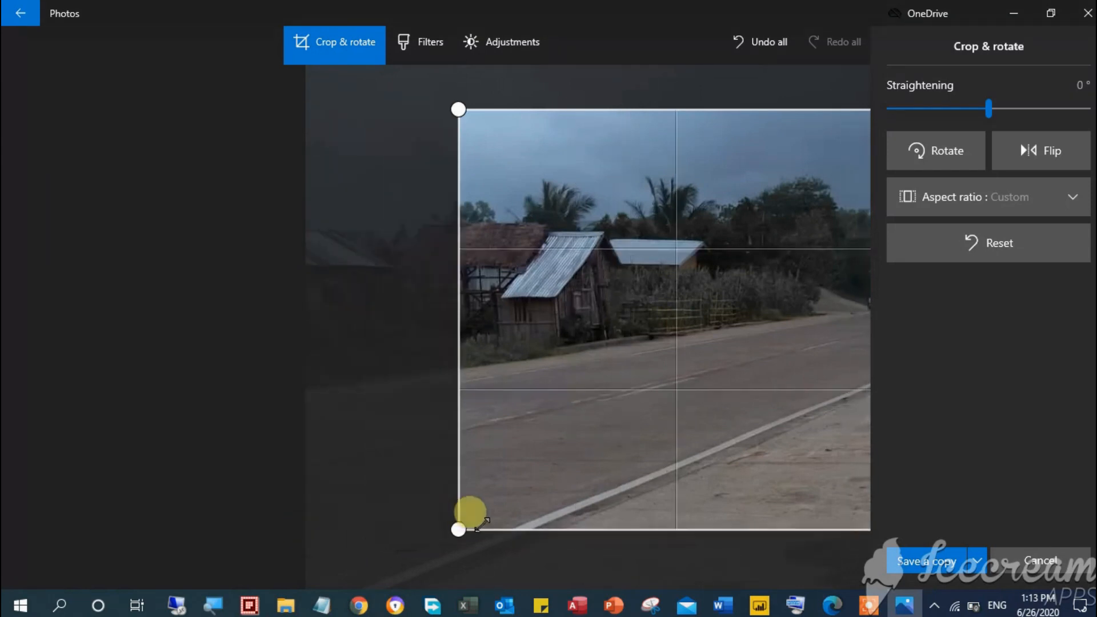
{"action": "left_click_drag", "start_coordinate": [458, 530], "coordinate": [115, 558]}
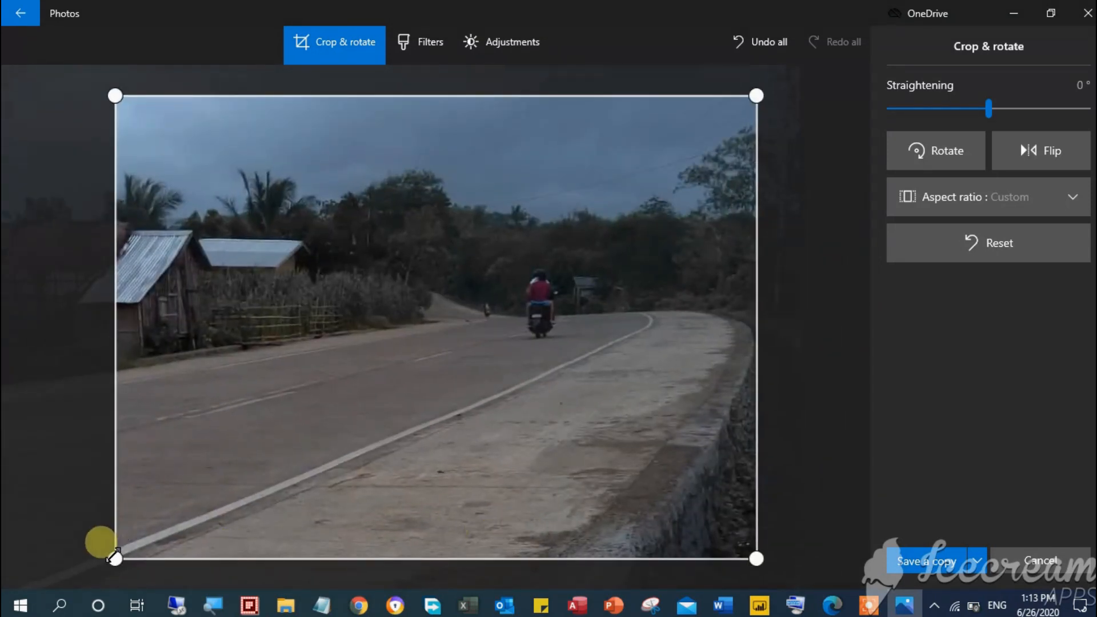
{"action": "left_click_drag", "start_coordinate": [115, 559], "coordinate": [56, 559]}
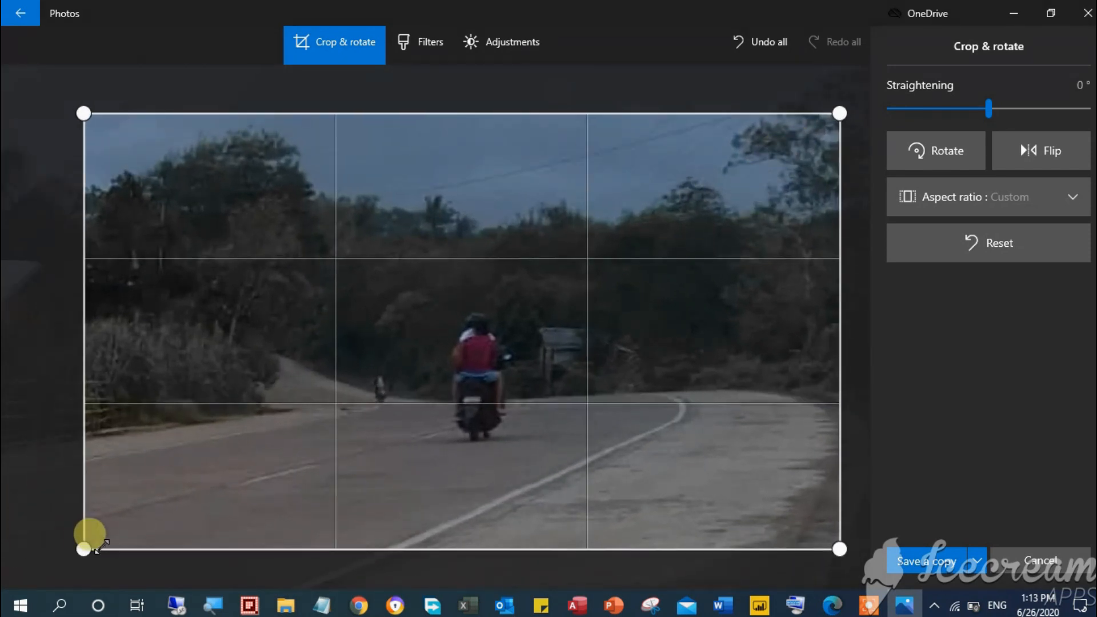
Tighten the crop further so it centres on the motorcycle riders
{"action": "left_click_drag", "start_coordinate": [84, 550], "coordinate": [825, 559]}
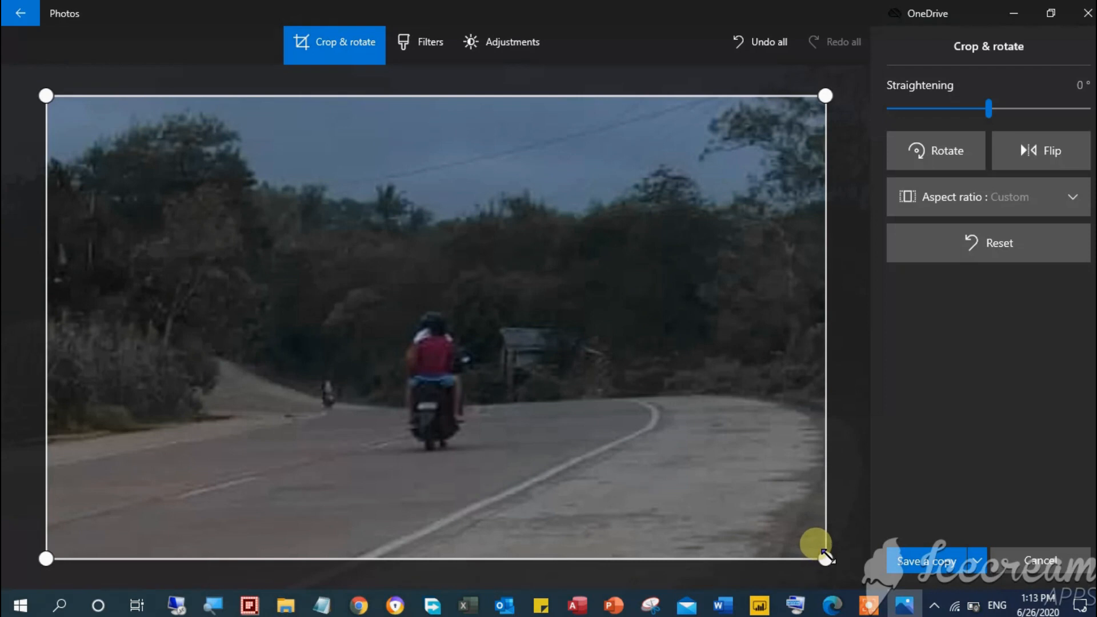
{"action": "left_click_drag", "start_coordinate": [824, 556], "coordinate": [79, 91]}
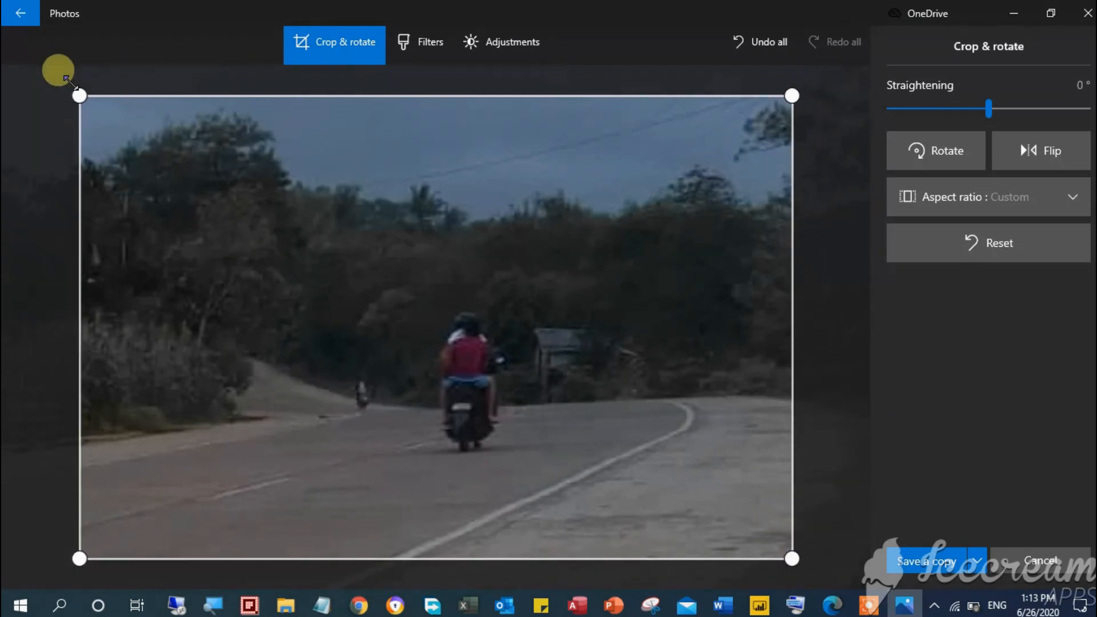
{"action": "left_click_drag", "start_coordinate": [79, 95], "coordinate": [154, 158]}
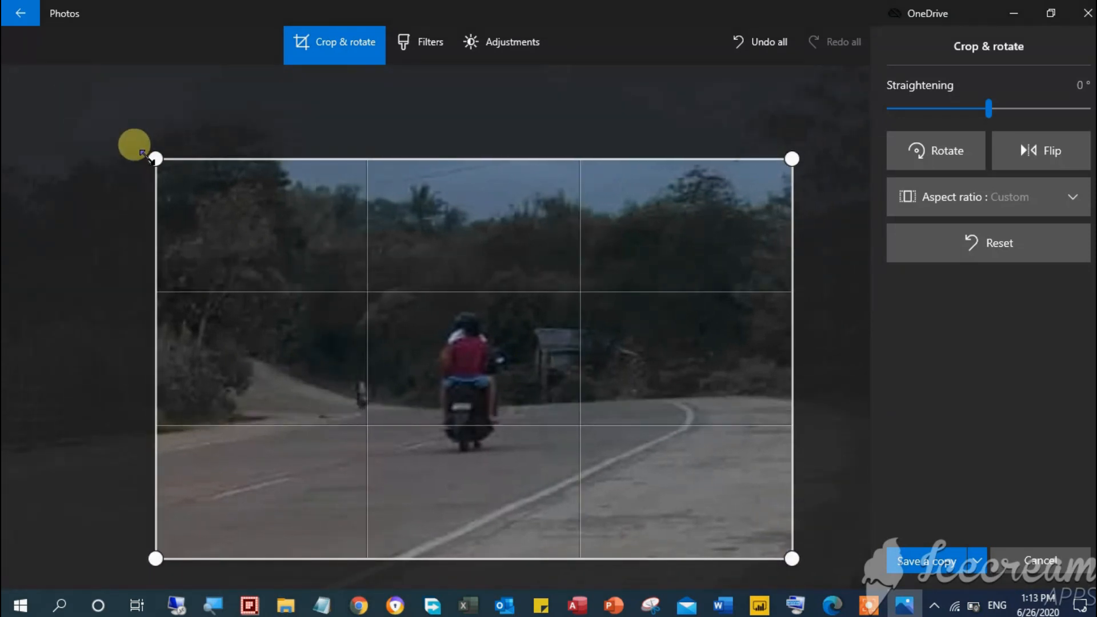
{"action": "left_click_drag", "start_coordinate": [155, 157], "coordinate": [66, 95]}
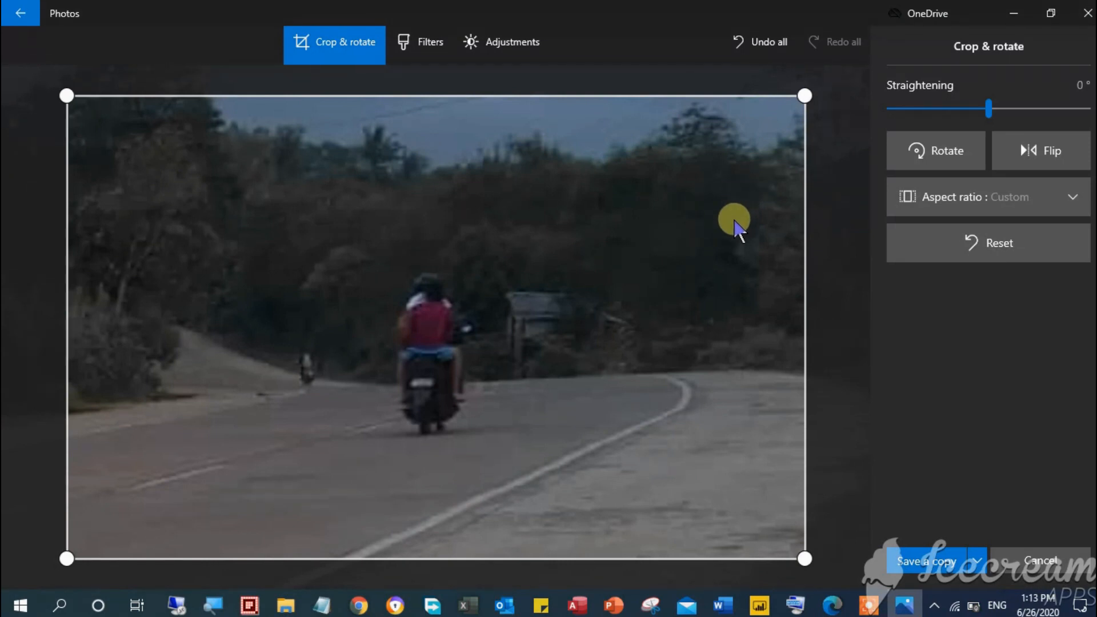
{"action": "mouse_move", "coordinate": [602, 217]}
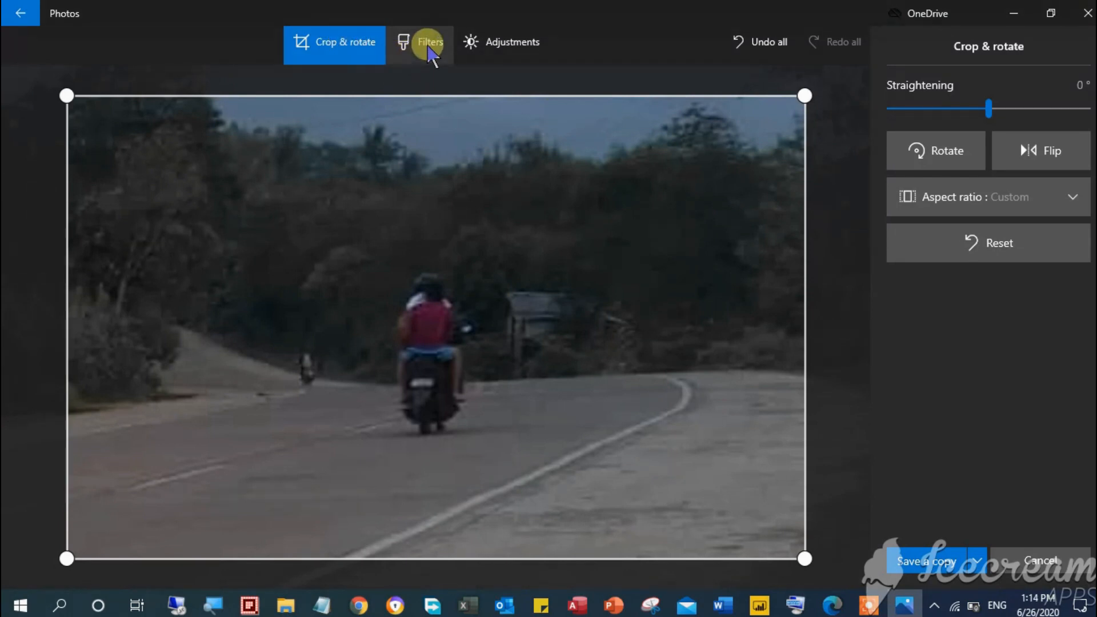
{"action": "mouse_move", "coordinate": [448, 69]}
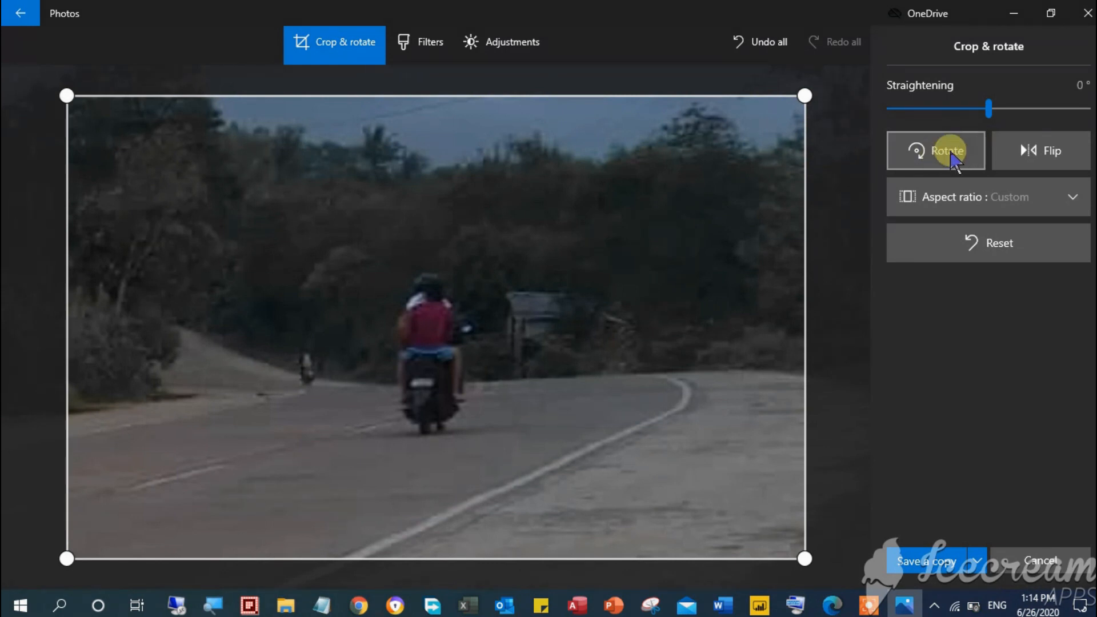
{"action": "left_click", "coordinate": [936, 150]}
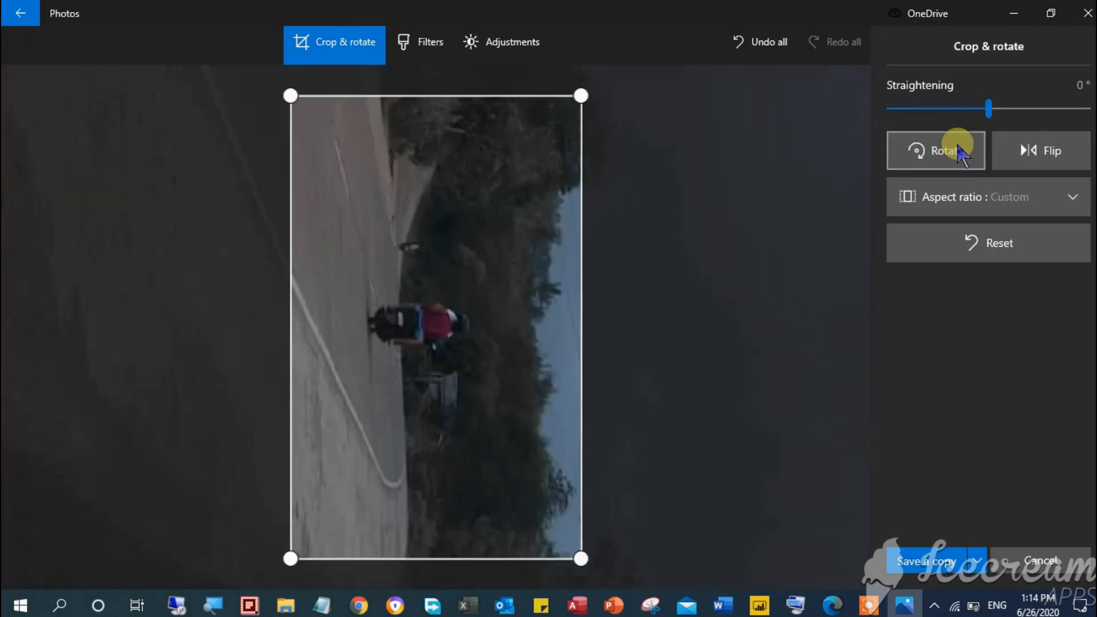
{"action": "left_click", "coordinate": [936, 150]}
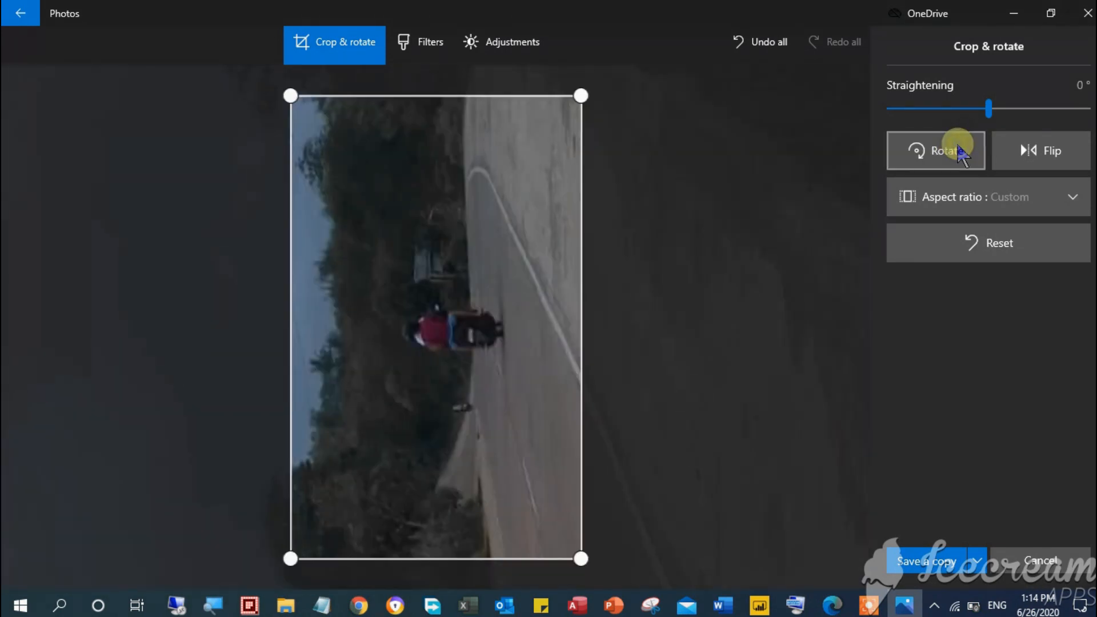
{"action": "left_click", "coordinate": [936, 150]}
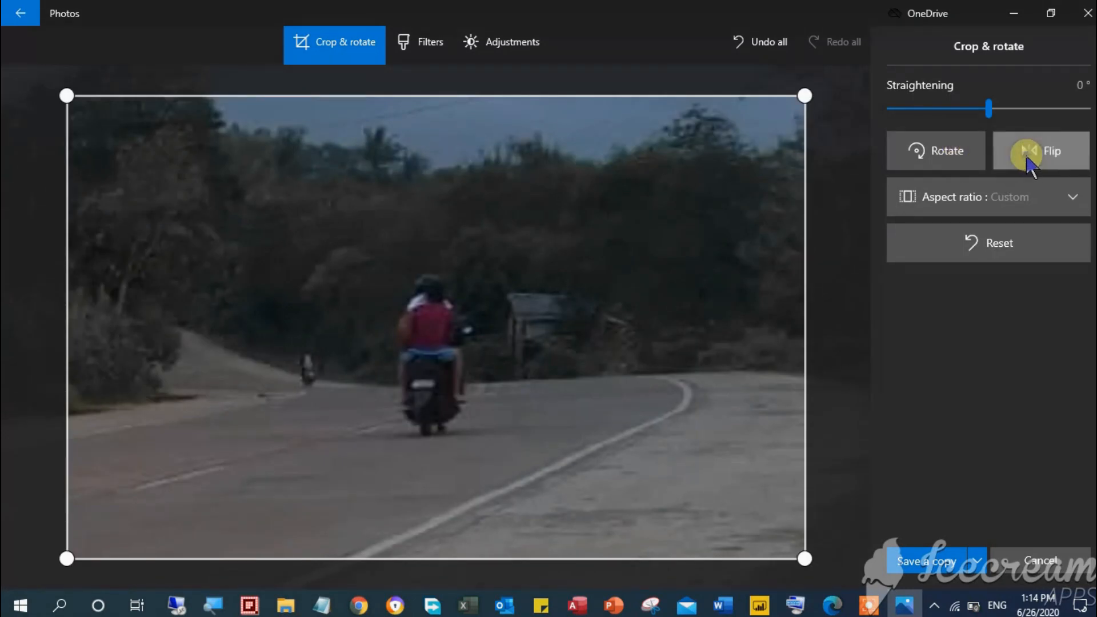
{"action": "left_click", "coordinate": [1040, 151]}
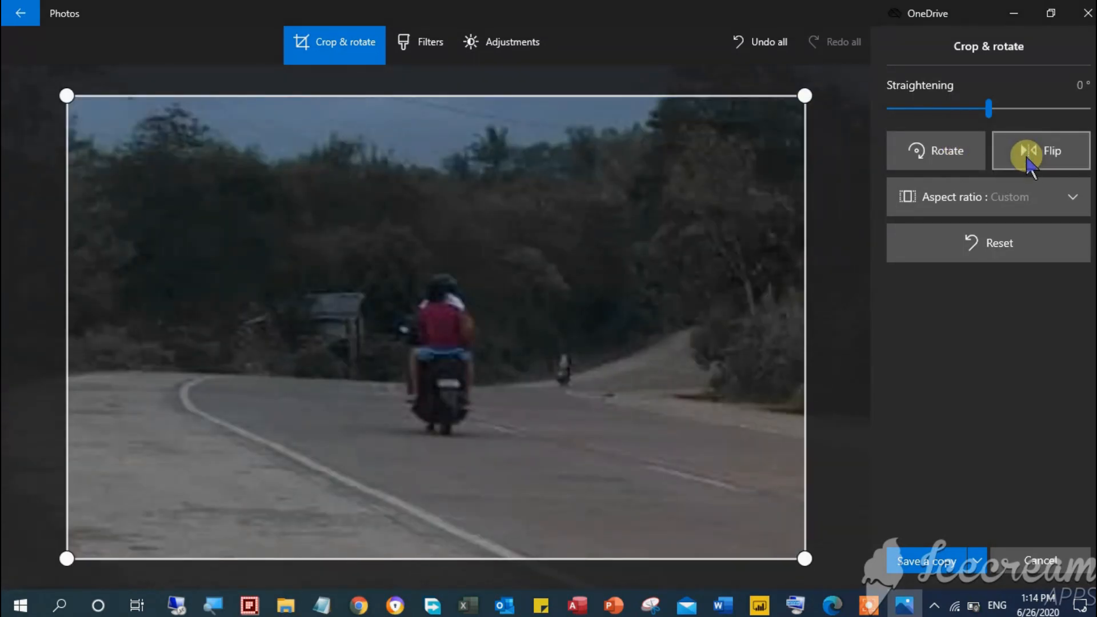
{"action": "left_click", "coordinate": [1040, 151]}
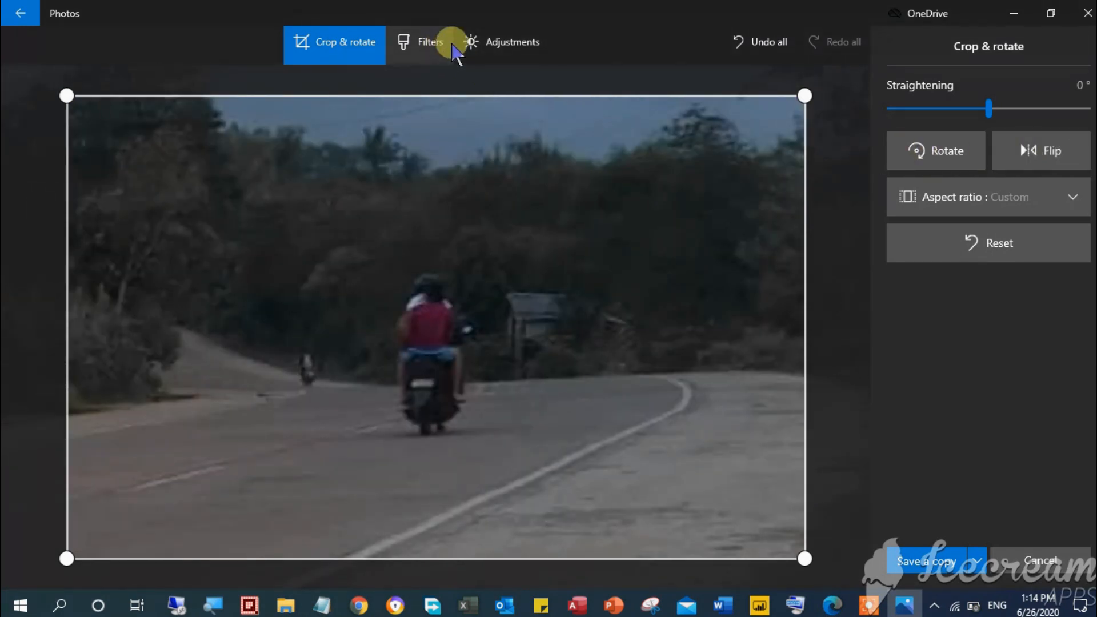
Try the Enhance your photo filter at increasing strengths, up to about 74
{"action": "left_click", "coordinate": [420, 42]}
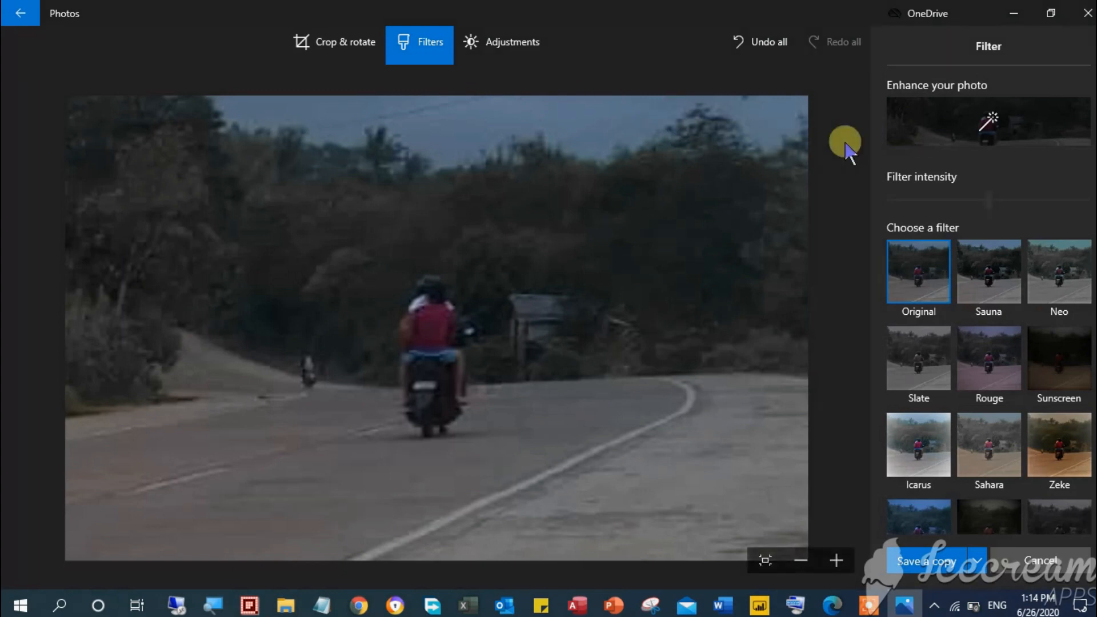
{"action": "mouse_move", "coordinate": [994, 124]}
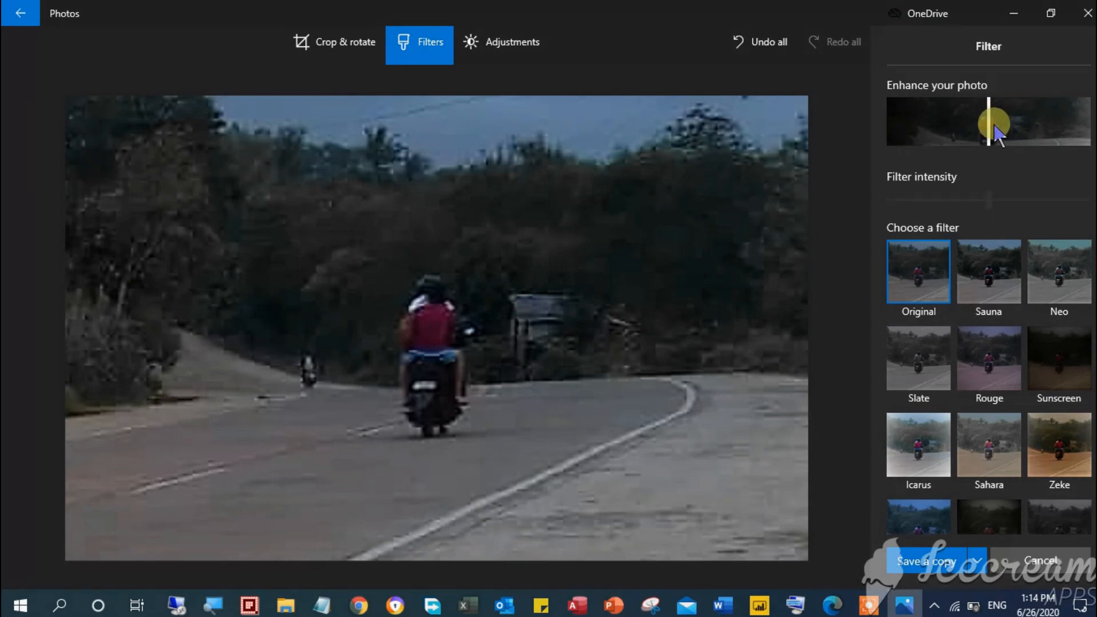
{"action": "left_click_drag", "start_coordinate": [1008, 122], "coordinate": [990, 122]}
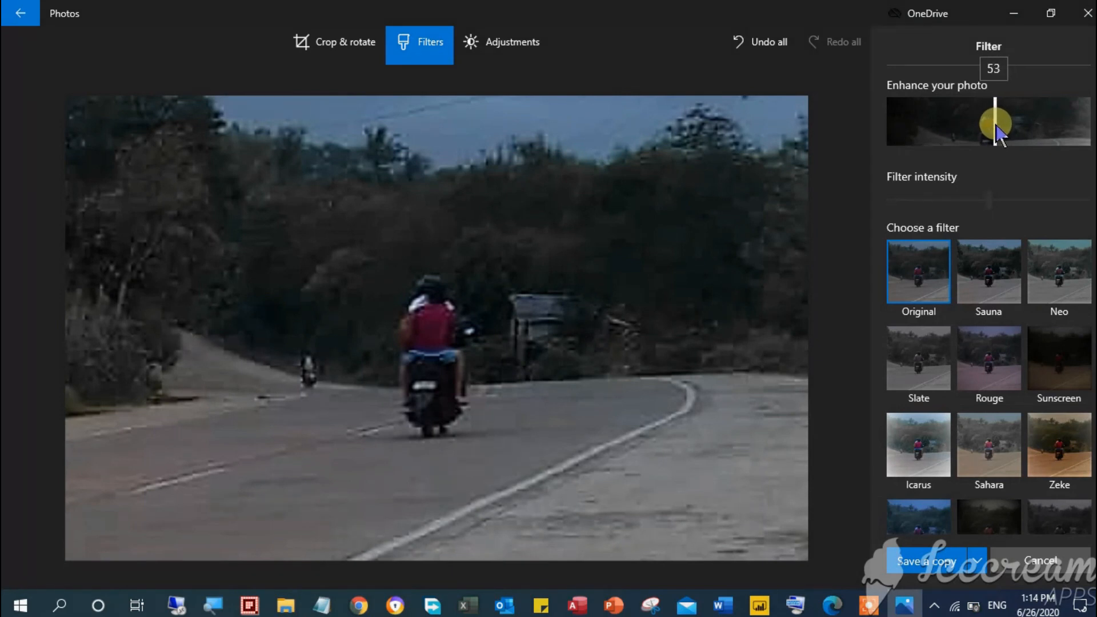
{"action": "left_click_drag", "start_coordinate": [996, 122], "coordinate": [1009, 121]}
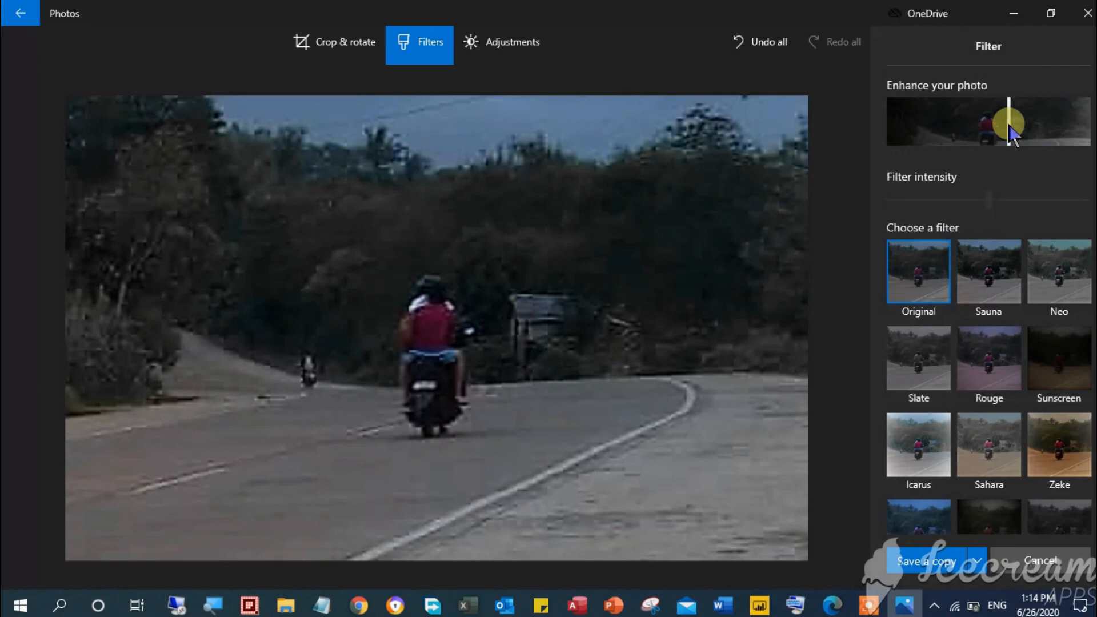
{"action": "left_click_drag", "start_coordinate": [1006, 124], "coordinate": [1018, 124]}
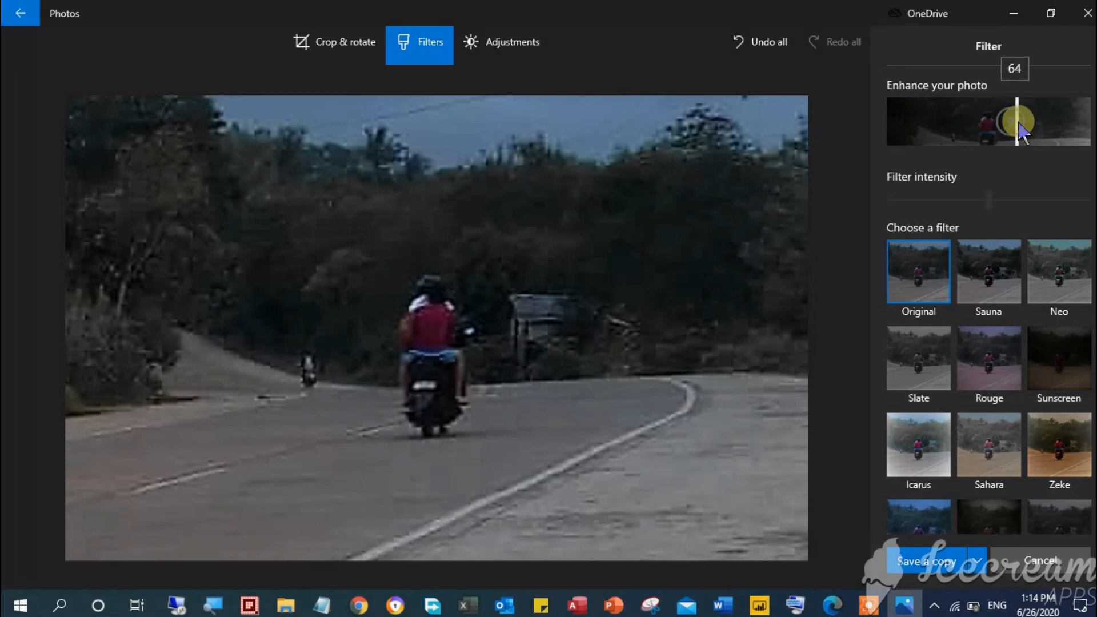
{"action": "left_click_drag", "start_coordinate": [1018, 120], "coordinate": [1039, 120]}
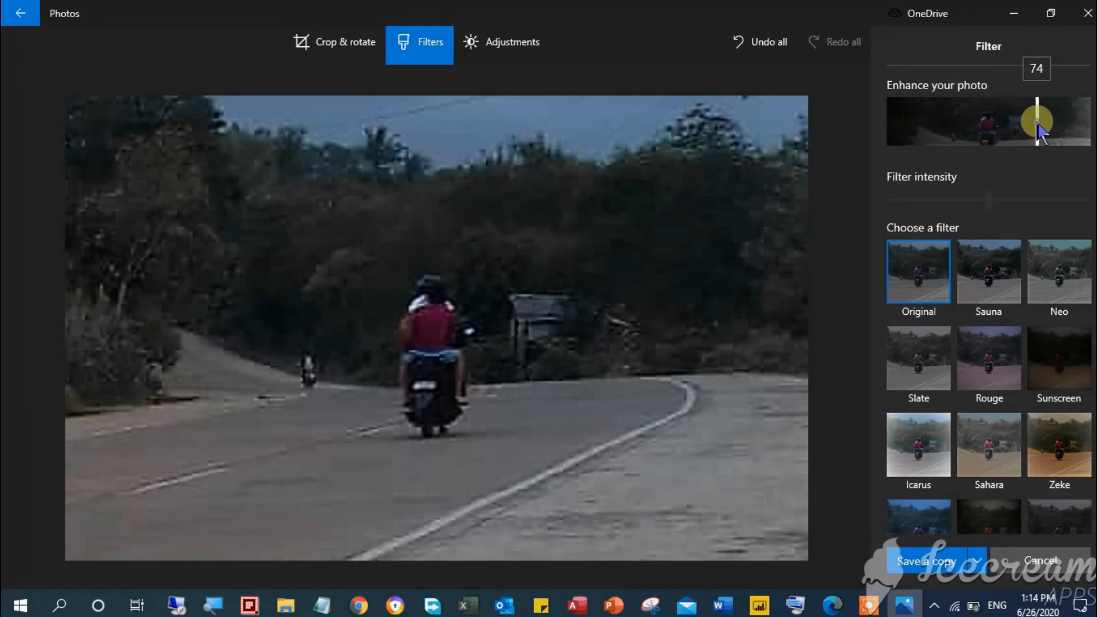
{"action": "left_click_drag", "start_coordinate": [1039, 120], "coordinate": [1059, 120]}
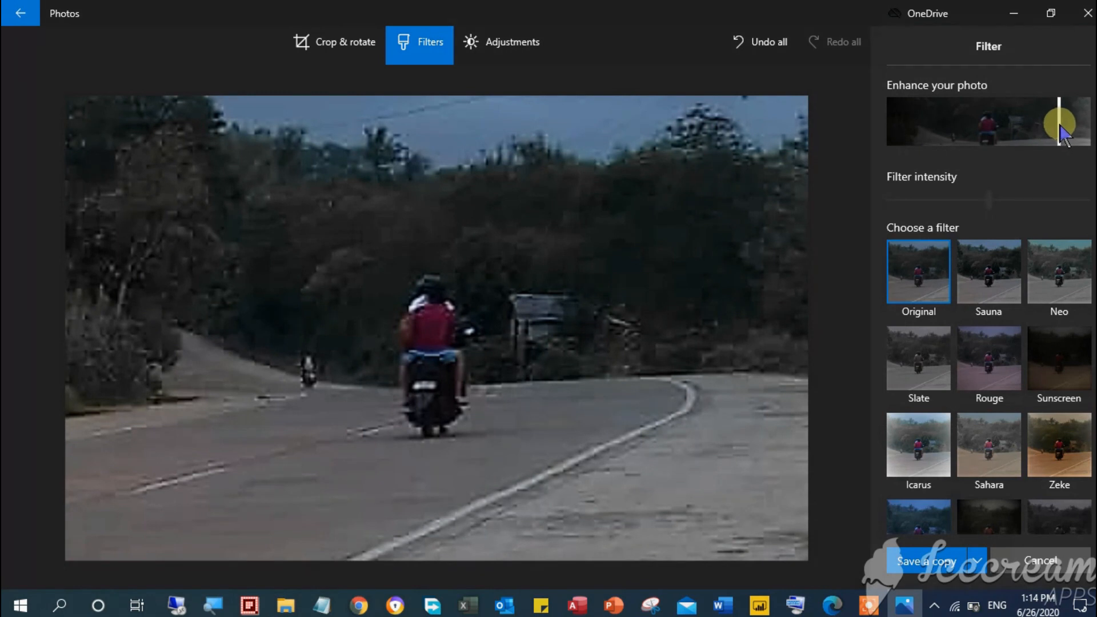
{"action": "left_click_drag", "start_coordinate": [1058, 120], "coordinate": [1032, 120]}
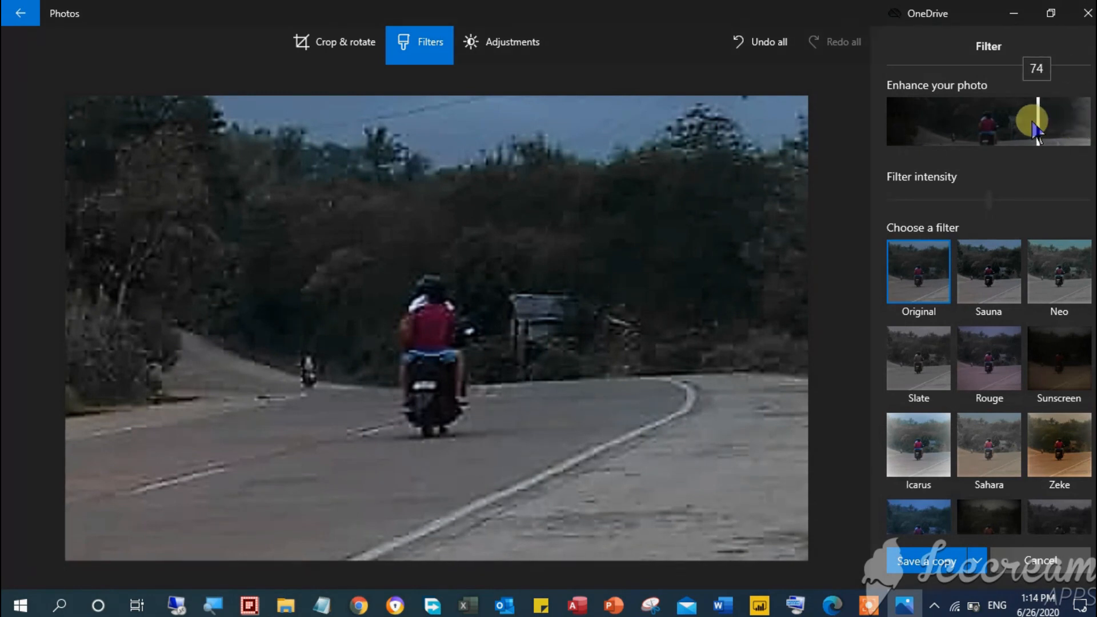
Sweep the enhancement from nearly nothing to about 68 and settle it around the midpoint
{"action": "left_click_drag", "start_coordinate": [1036, 120], "coordinate": [903, 124]}
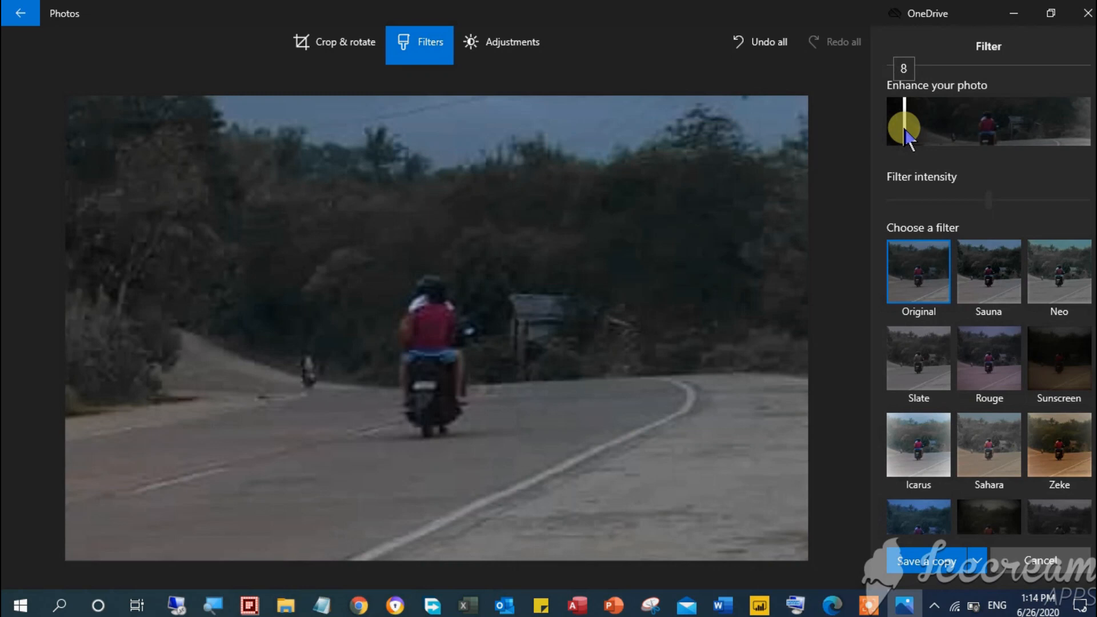
{"action": "left_click_drag", "start_coordinate": [904, 126], "coordinate": [1009, 126]}
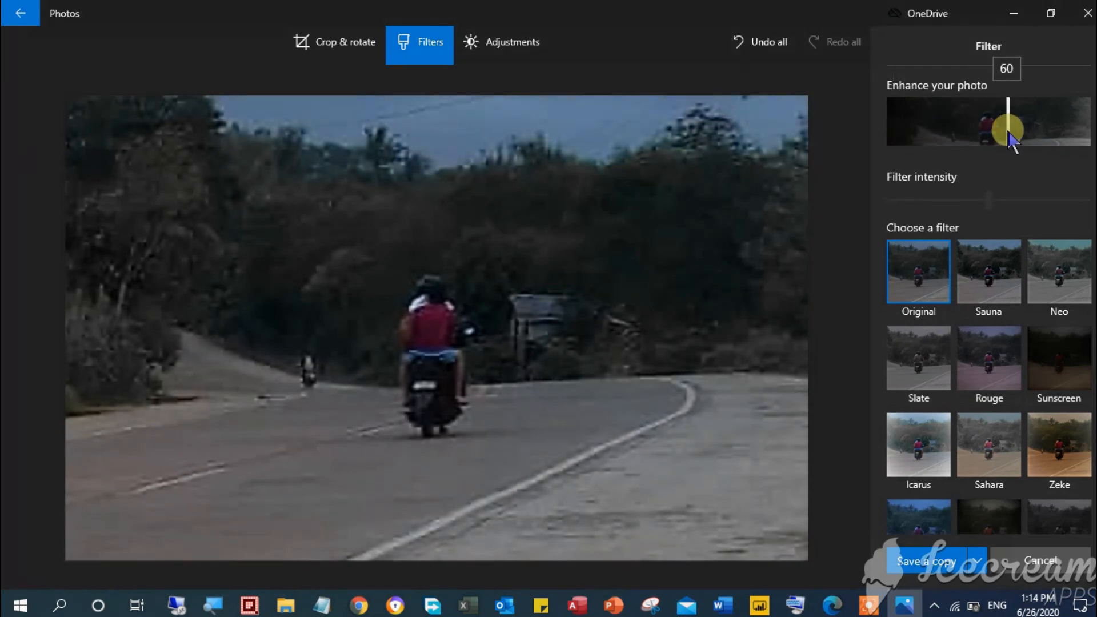
{"action": "left_click_drag", "start_coordinate": [1009, 130], "coordinate": [990, 132]}
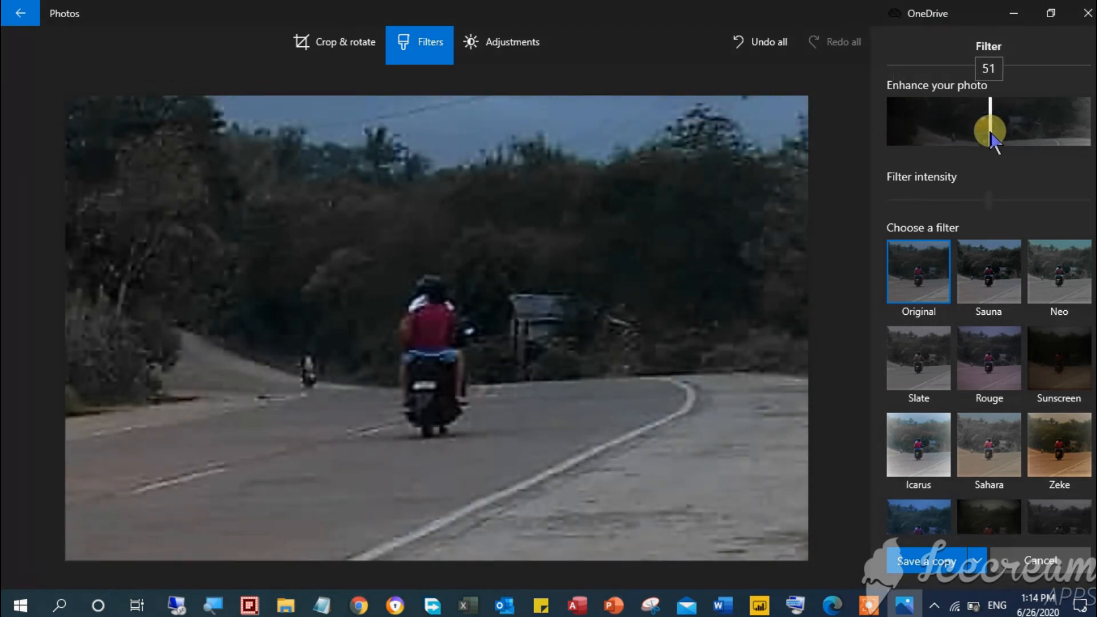
{"action": "left_click_drag", "start_coordinate": [991, 132], "coordinate": [968, 132]}
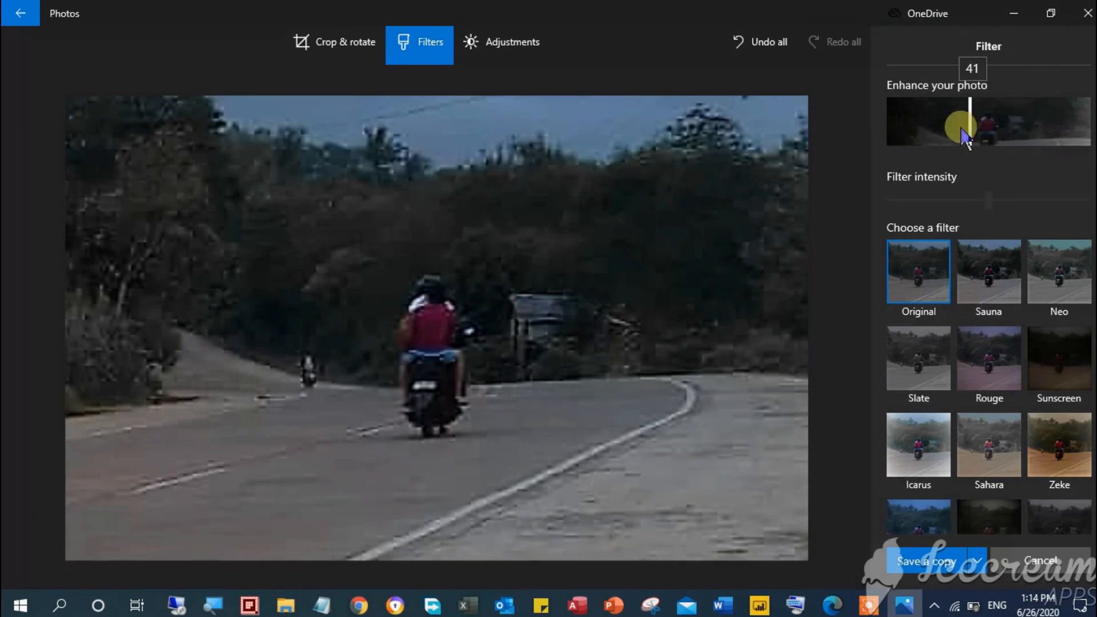
{"action": "left_click_drag", "start_coordinate": [962, 128], "coordinate": [1025, 133]}
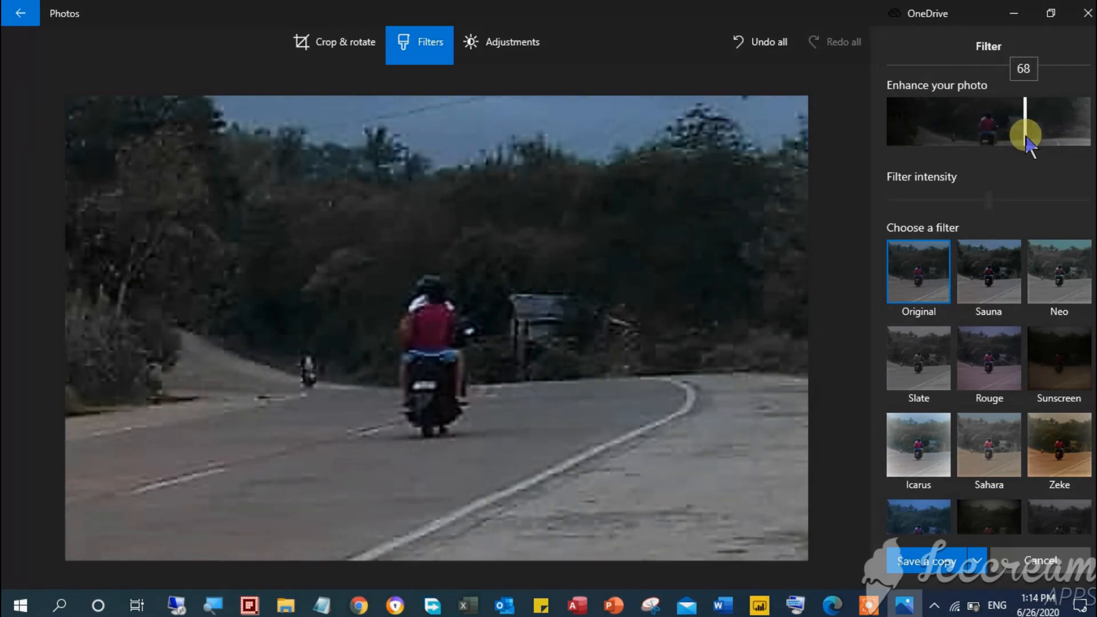
{"action": "left_click_drag", "start_coordinate": [1025, 133], "coordinate": [983, 133]}
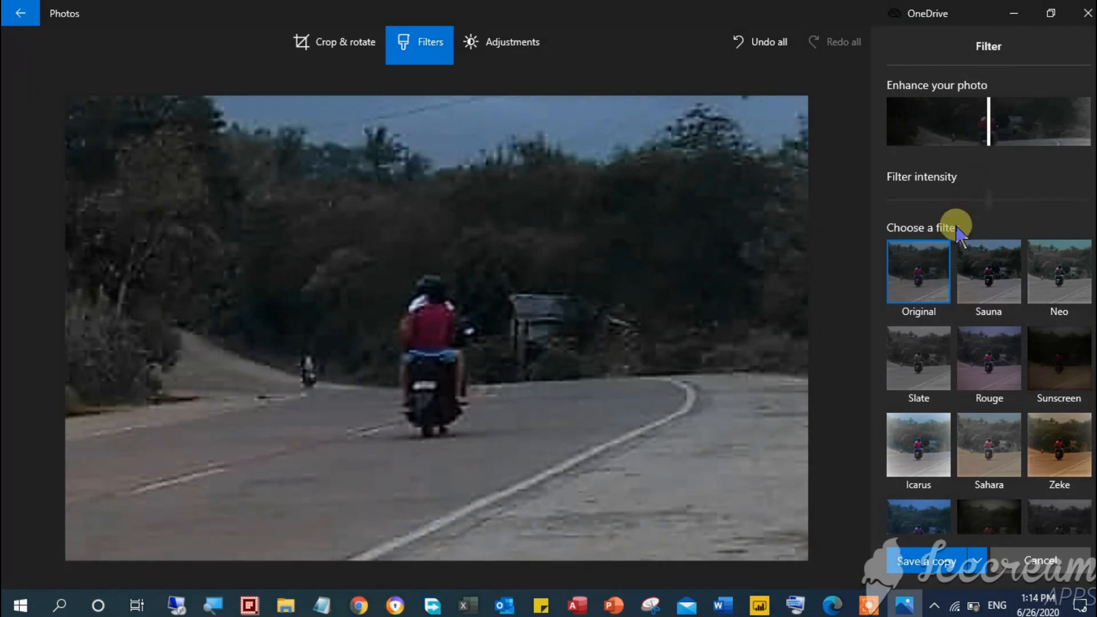
{"action": "left_click", "coordinate": [987, 272]}
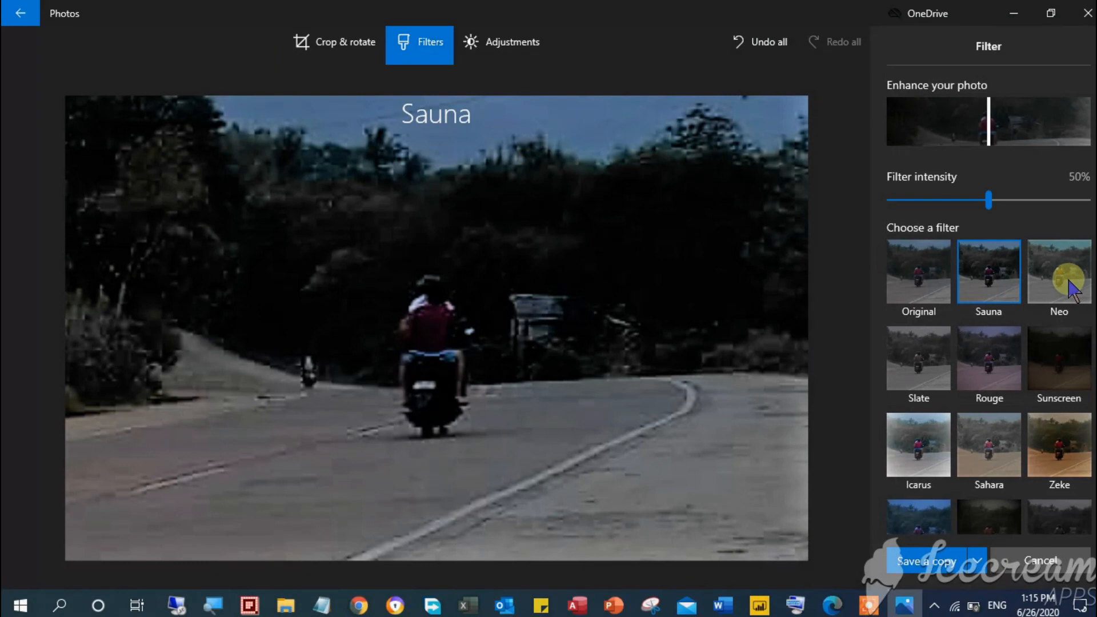
{"action": "left_click", "coordinate": [1059, 272]}
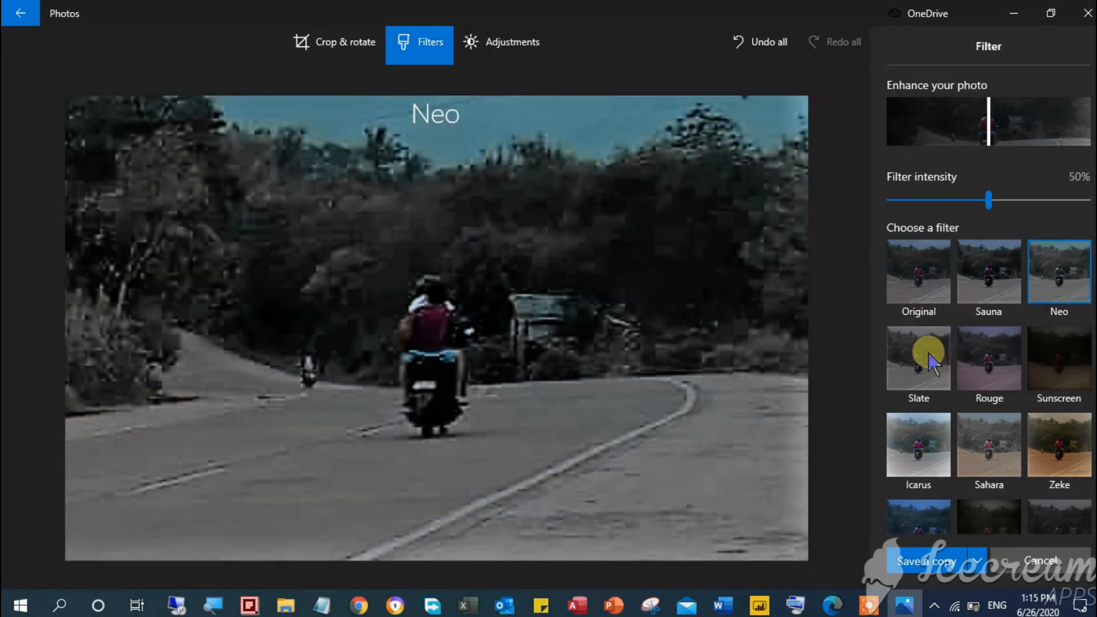
{"action": "left_click", "coordinate": [989, 359]}
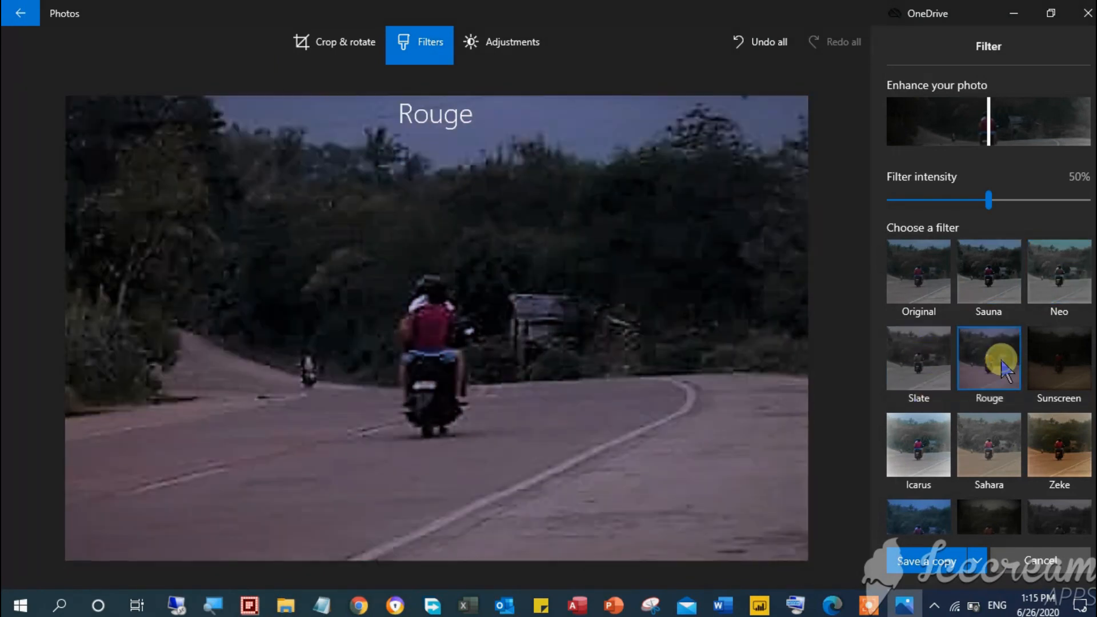
{"action": "left_click", "coordinate": [1058, 359]}
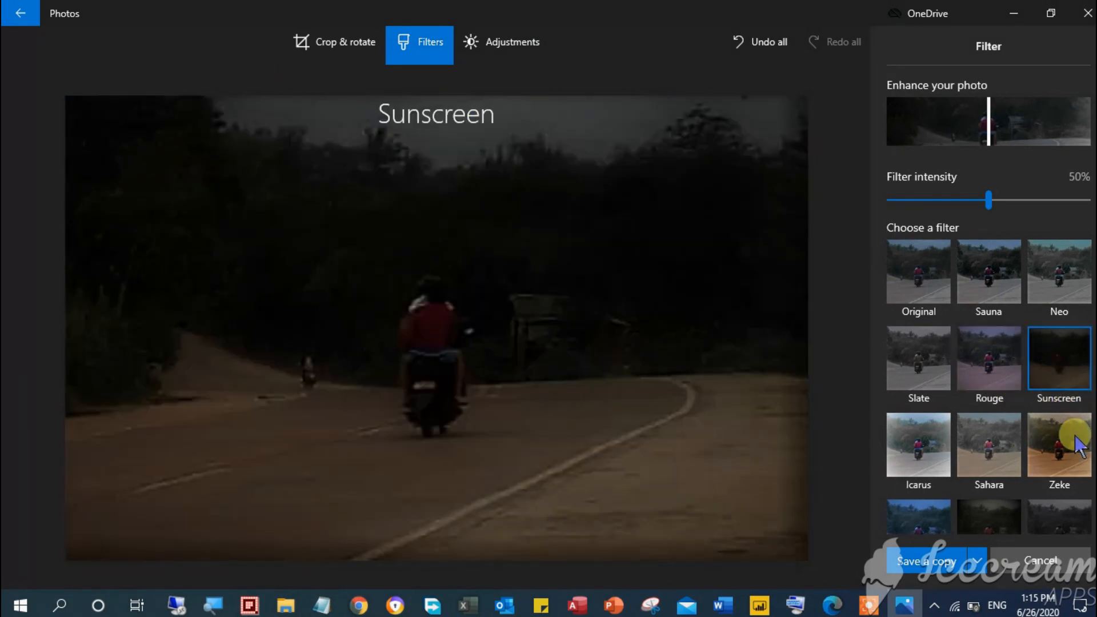
{"action": "left_click", "coordinate": [917, 447]}
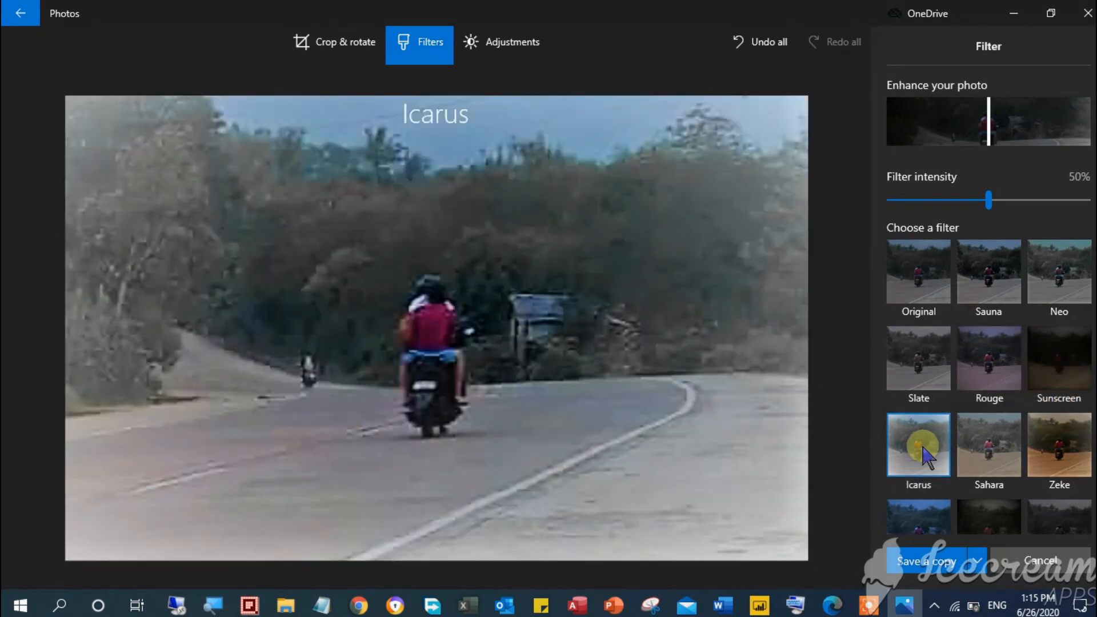
{"action": "left_click", "coordinate": [988, 445]}
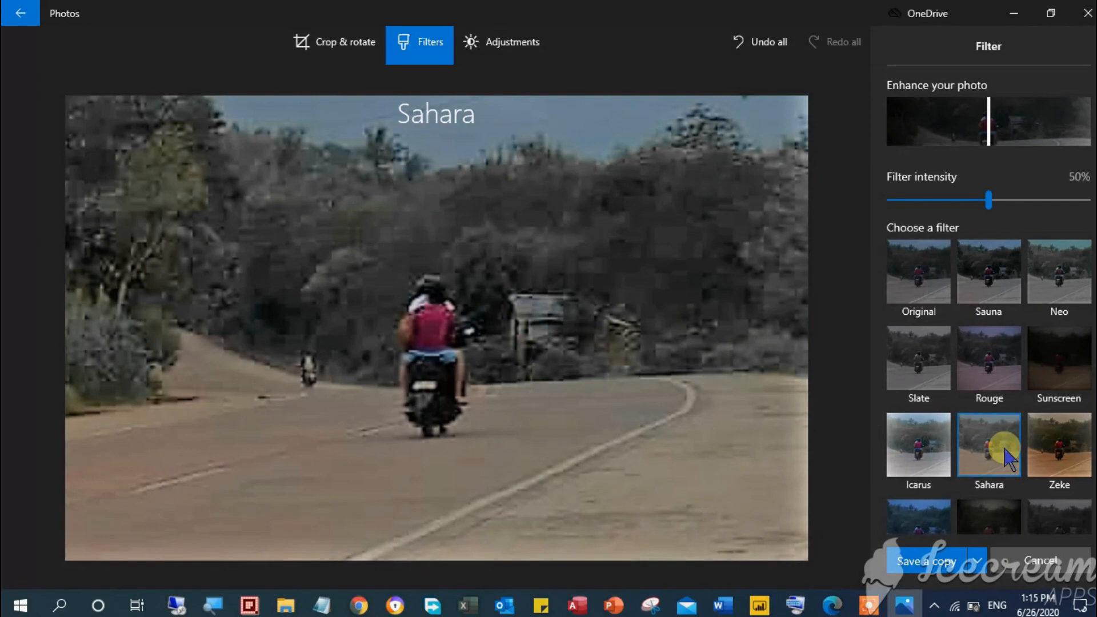
{"action": "left_click", "coordinate": [1058, 444]}
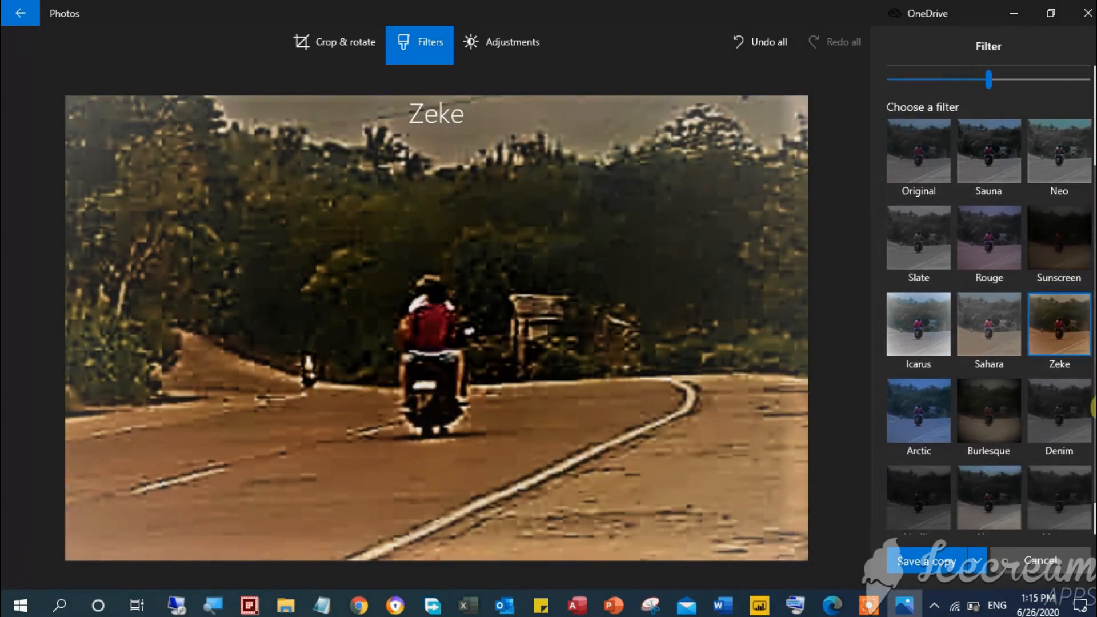
{"action": "left_click", "coordinate": [918, 411]}
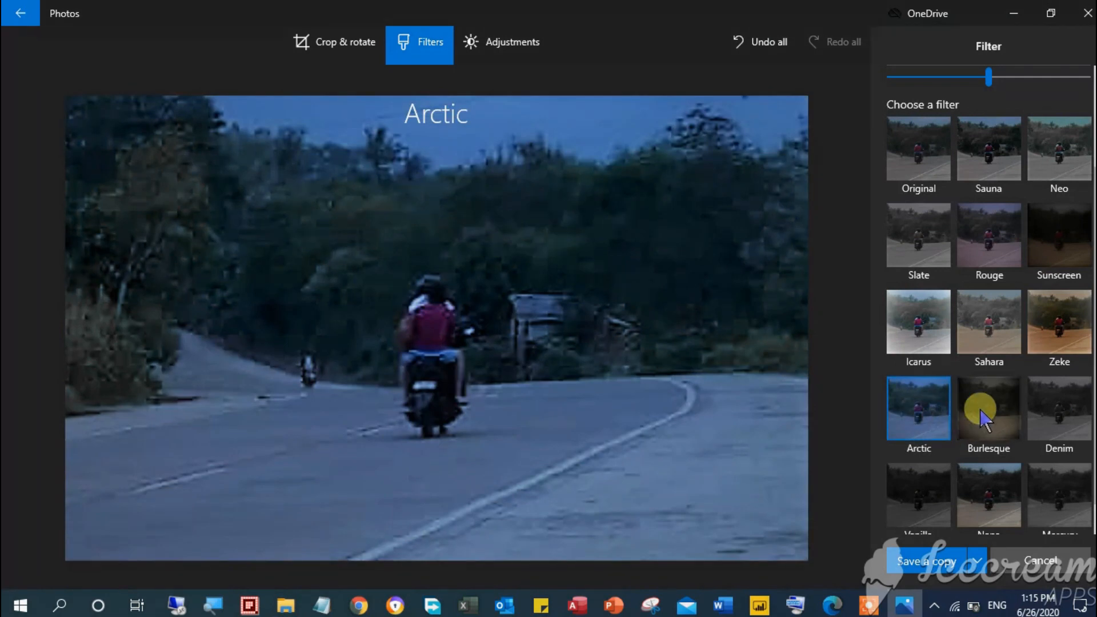
{"action": "left_click", "coordinate": [988, 409]}
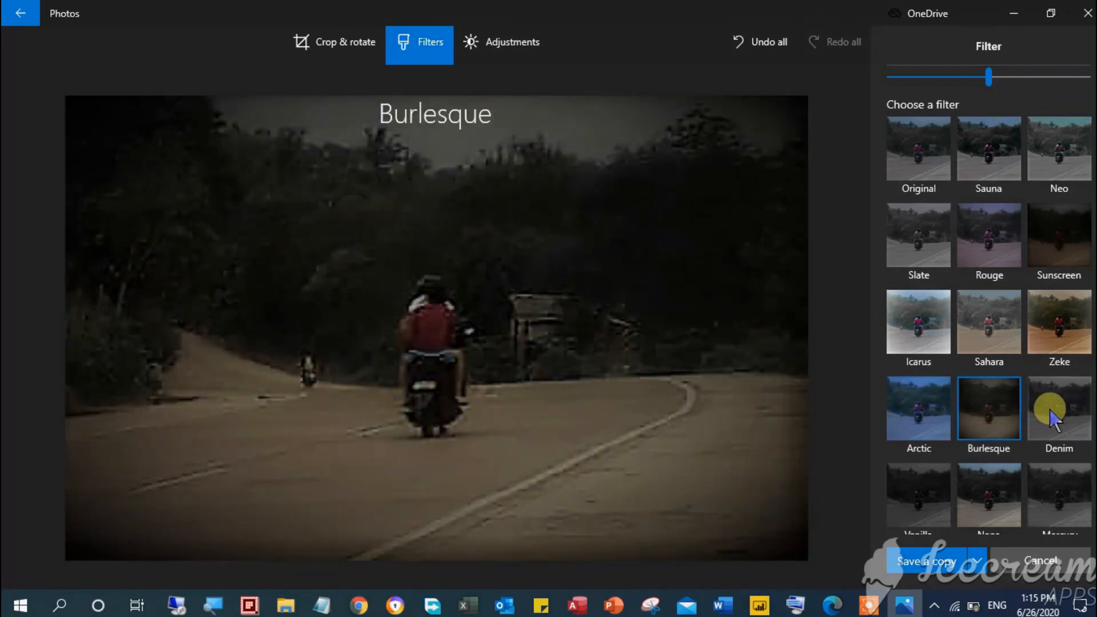
{"action": "left_click", "coordinate": [1059, 408]}
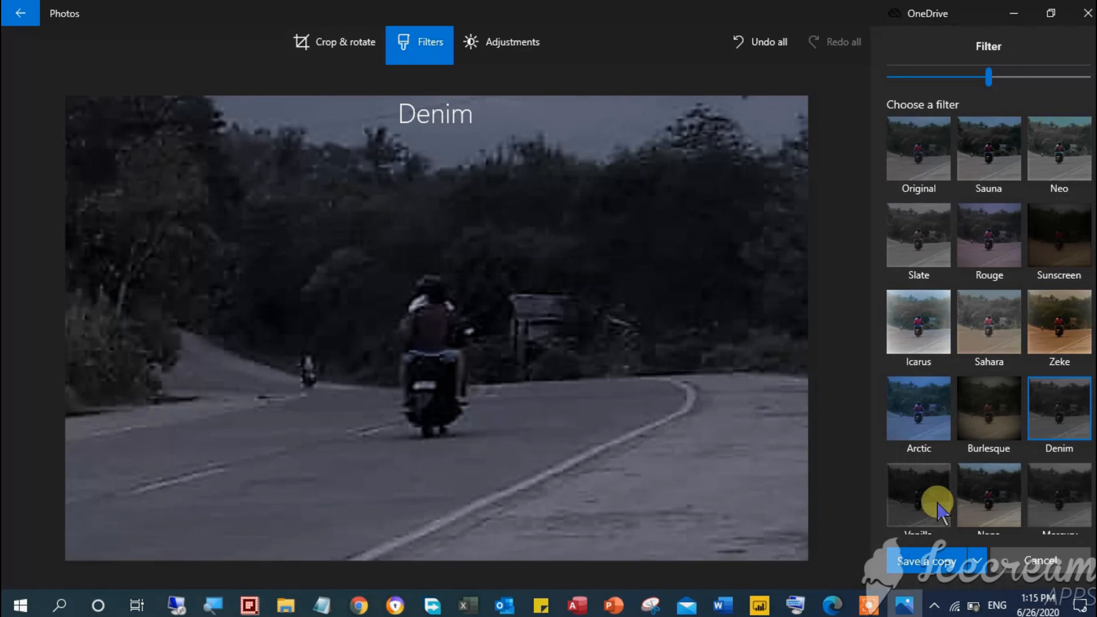
{"action": "left_click", "coordinate": [918, 494]}
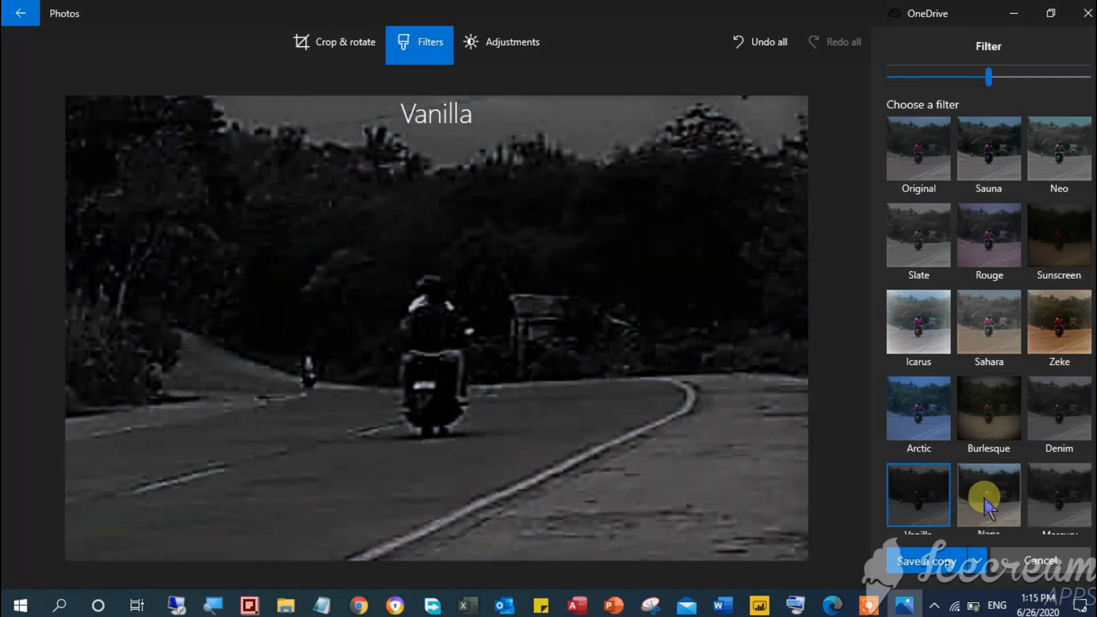
{"action": "left_click", "coordinate": [1059, 494]}
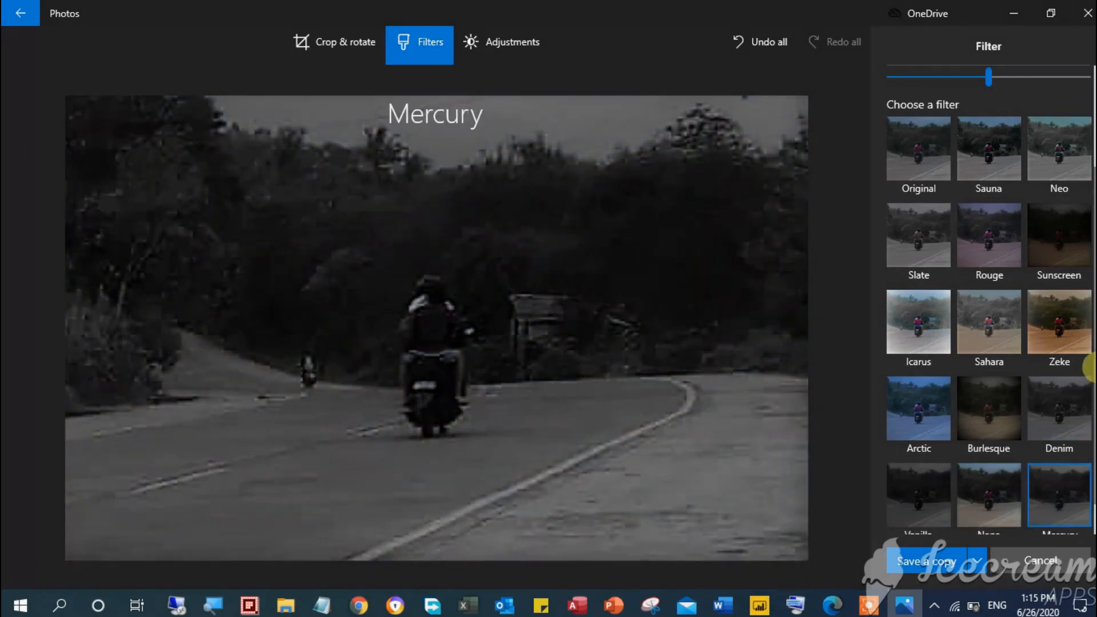
{"action": "scroll", "scroll_direction": "down", "scroll_amount": 3}
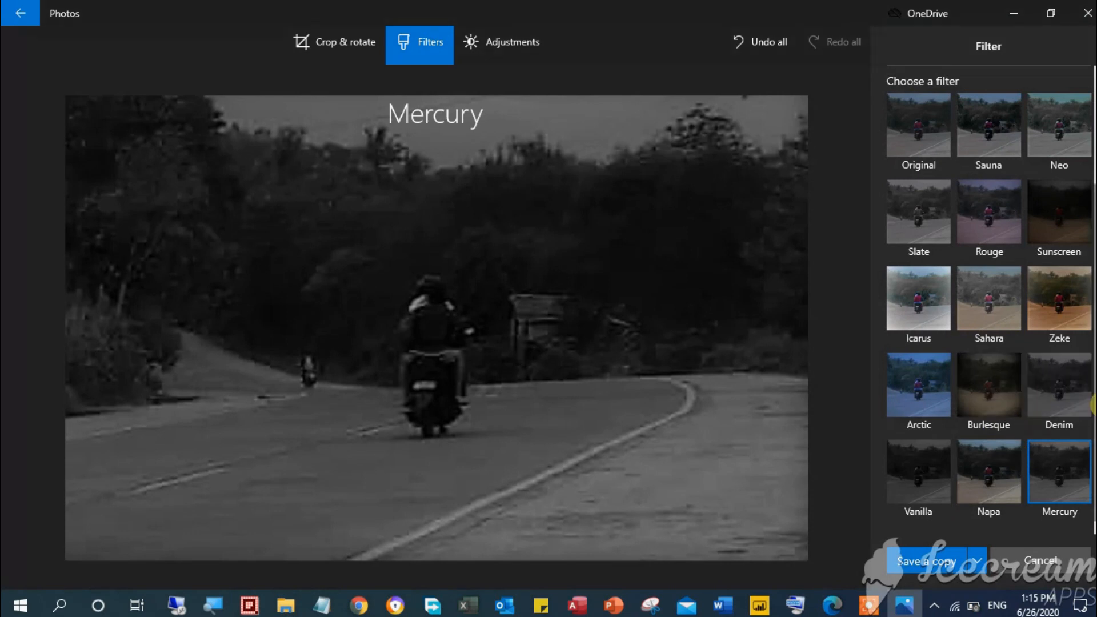
{"action": "left_click", "coordinate": [918, 272]}
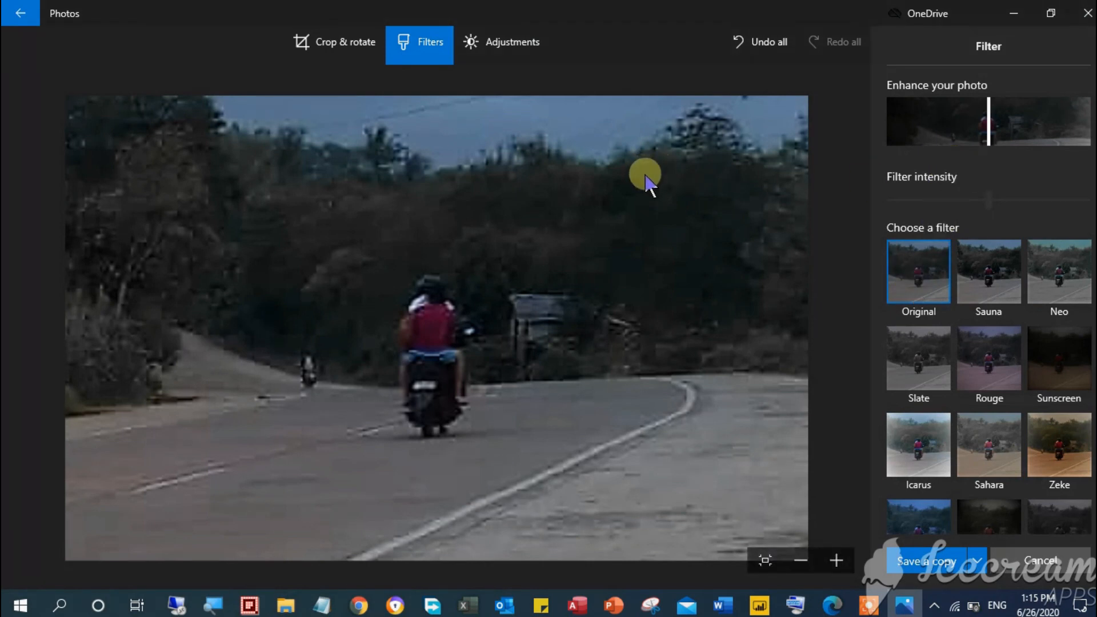
Set the enhancement just below the midpoint, about 45, and move on to Adjustments
{"action": "left_click_drag", "start_coordinate": [988, 133], "coordinate": [1008, 133]}
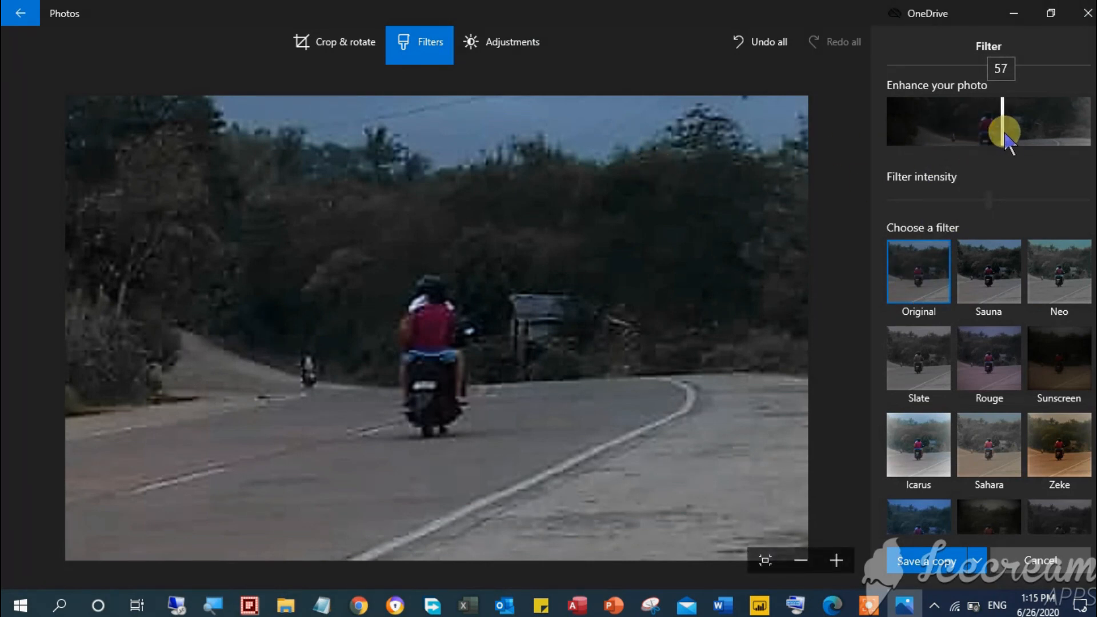
{"action": "left_click_drag", "start_coordinate": [1009, 131], "coordinate": [989, 131]}
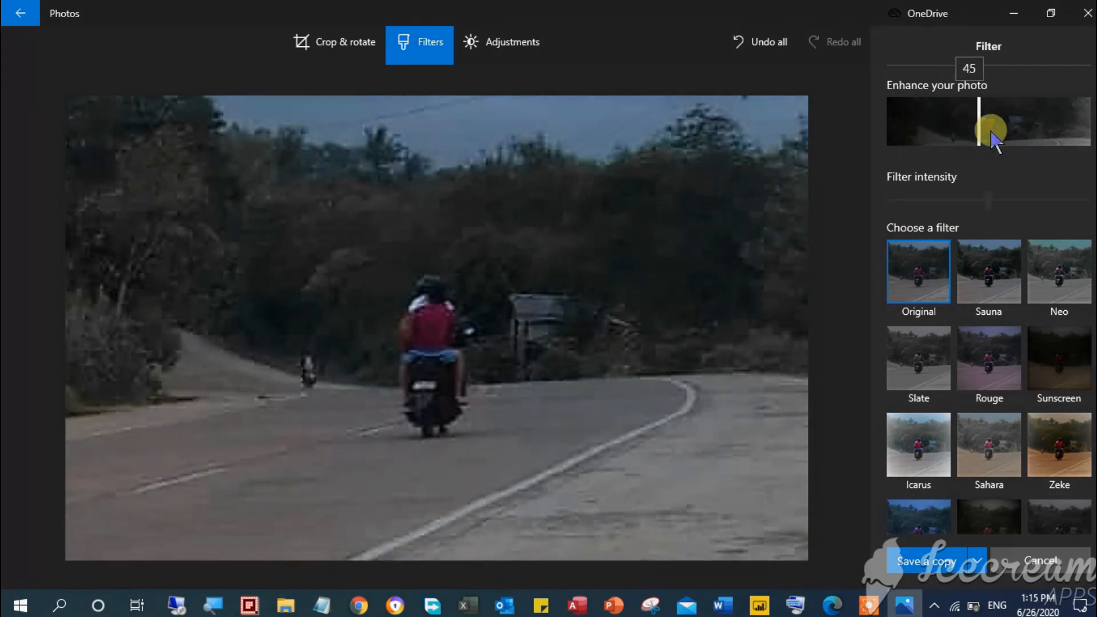
{"action": "left_click_drag", "start_coordinate": [994, 132], "coordinate": [979, 136]}
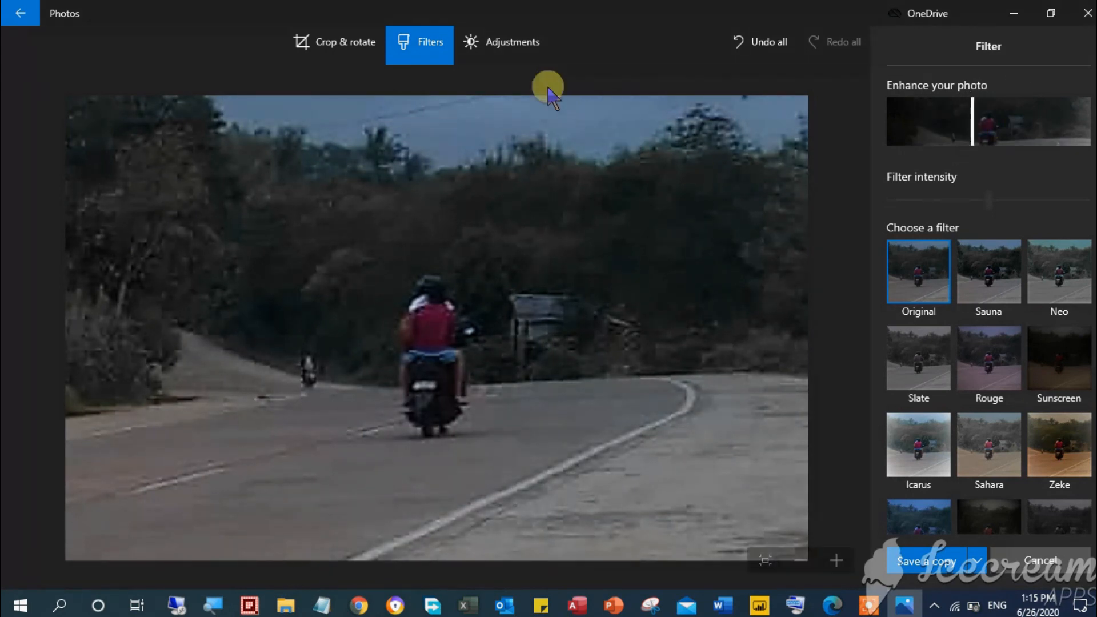
{"action": "left_click", "coordinate": [501, 42]}
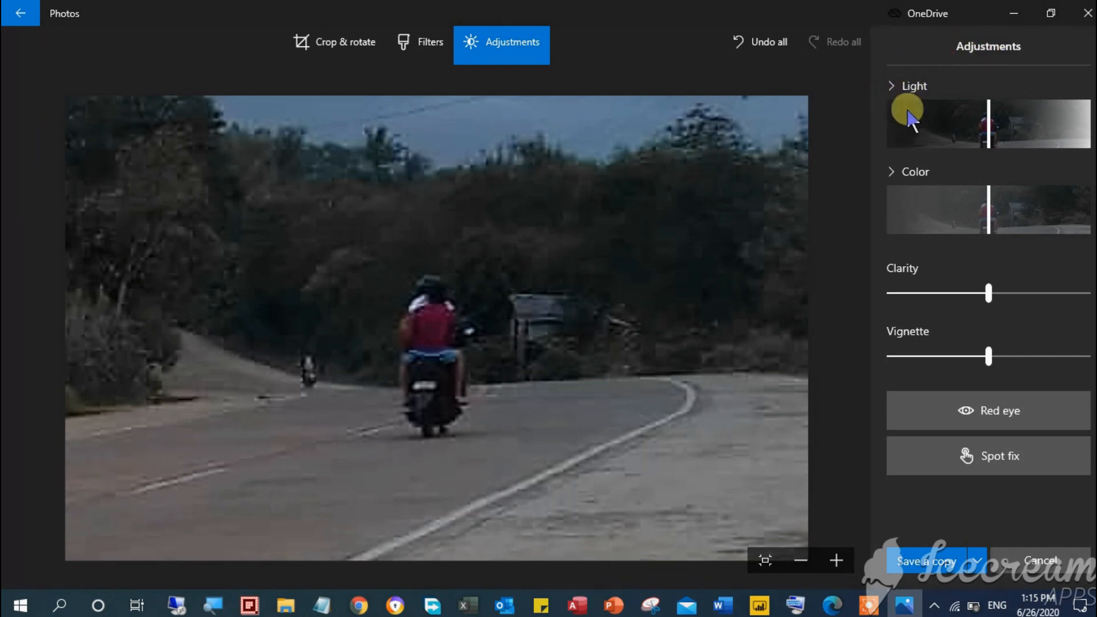
Brighten the Light adjustment progressively up to about 85
{"action": "left_click_drag", "start_coordinate": [906, 115], "coordinate": [990, 129]}
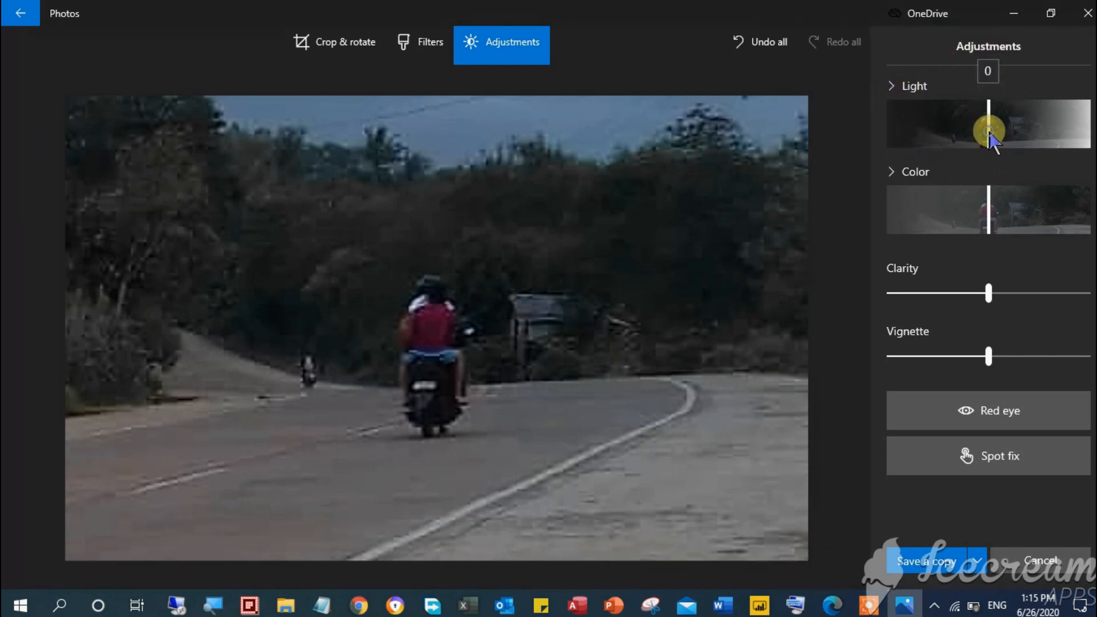
{"action": "left_click_drag", "start_coordinate": [988, 127], "coordinate": [996, 130]}
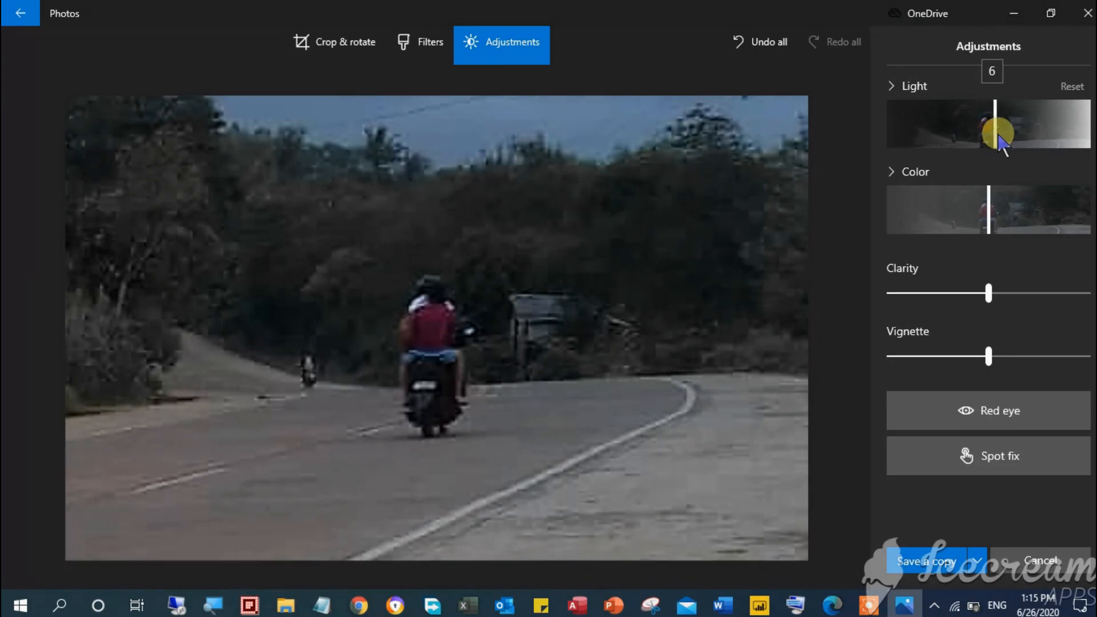
{"action": "left_click_drag", "start_coordinate": [1002, 133], "coordinate": [1056, 138]}
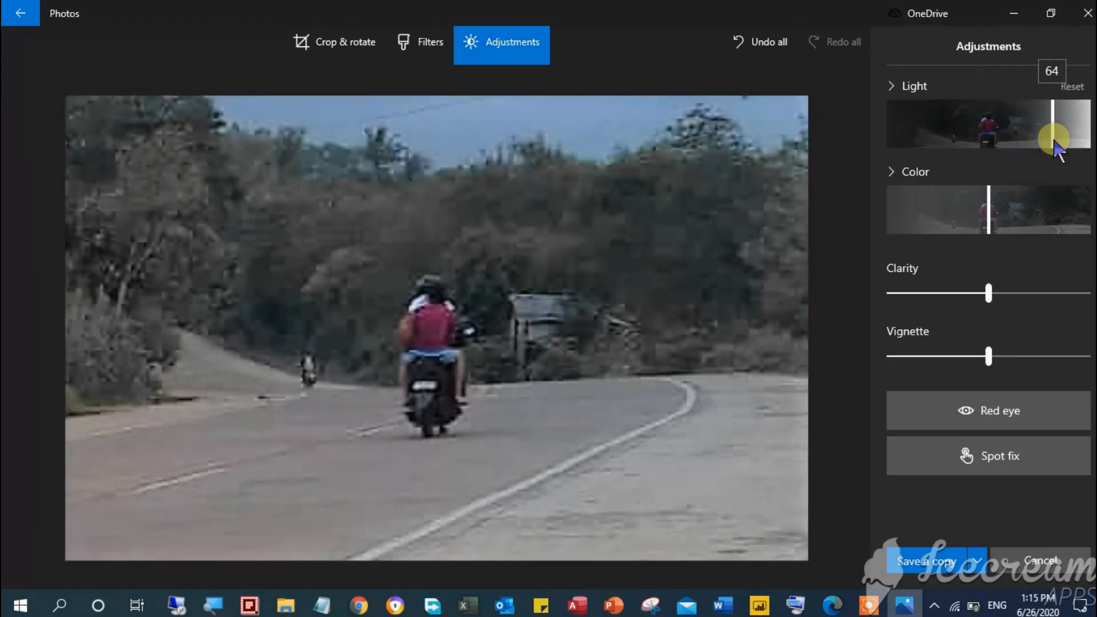
{"action": "left_click_drag", "start_coordinate": [1055, 137], "coordinate": [1077, 132]}
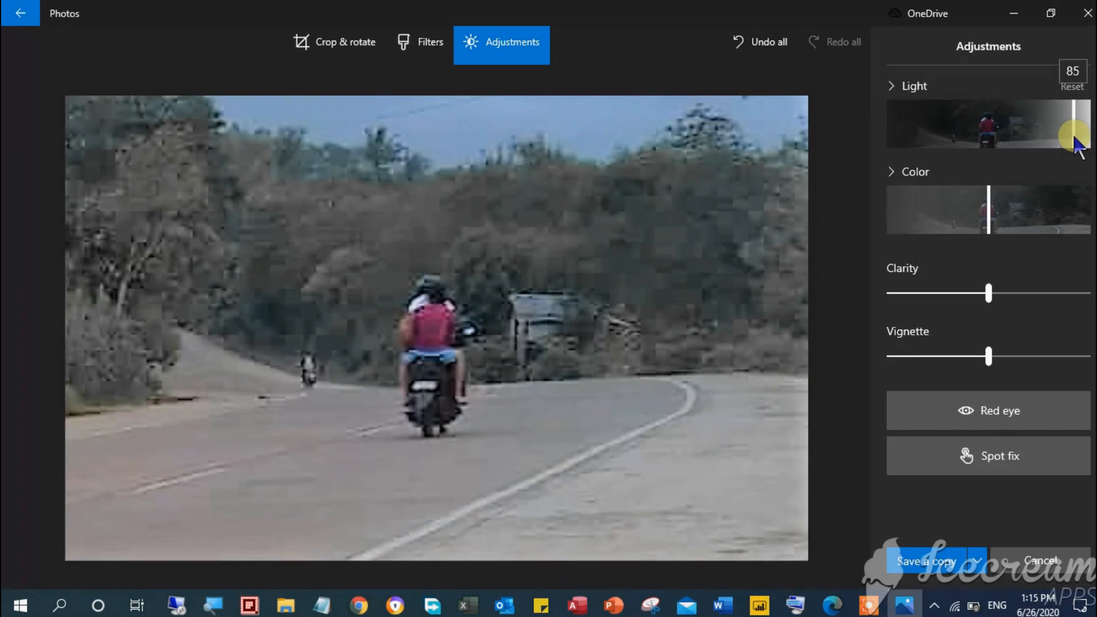
Try Light at about -85, return to neutral, then leave it well above neutral
{"action": "left_click_drag", "start_coordinate": [1073, 133], "coordinate": [903, 122]}
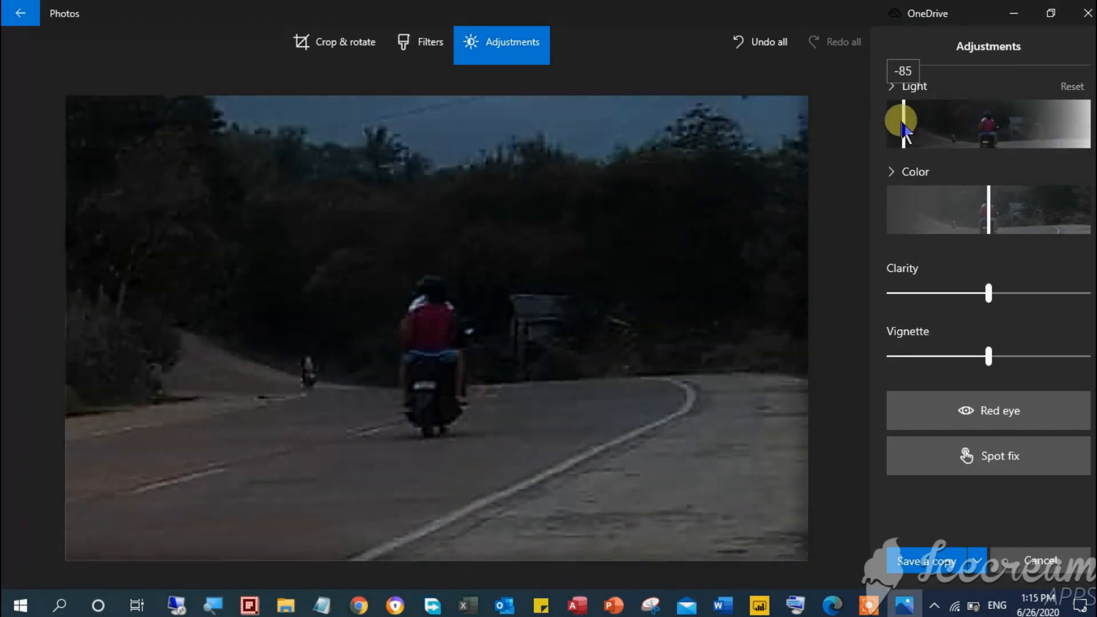
{"action": "left_click_drag", "start_coordinate": [902, 122], "coordinate": [989, 125]}
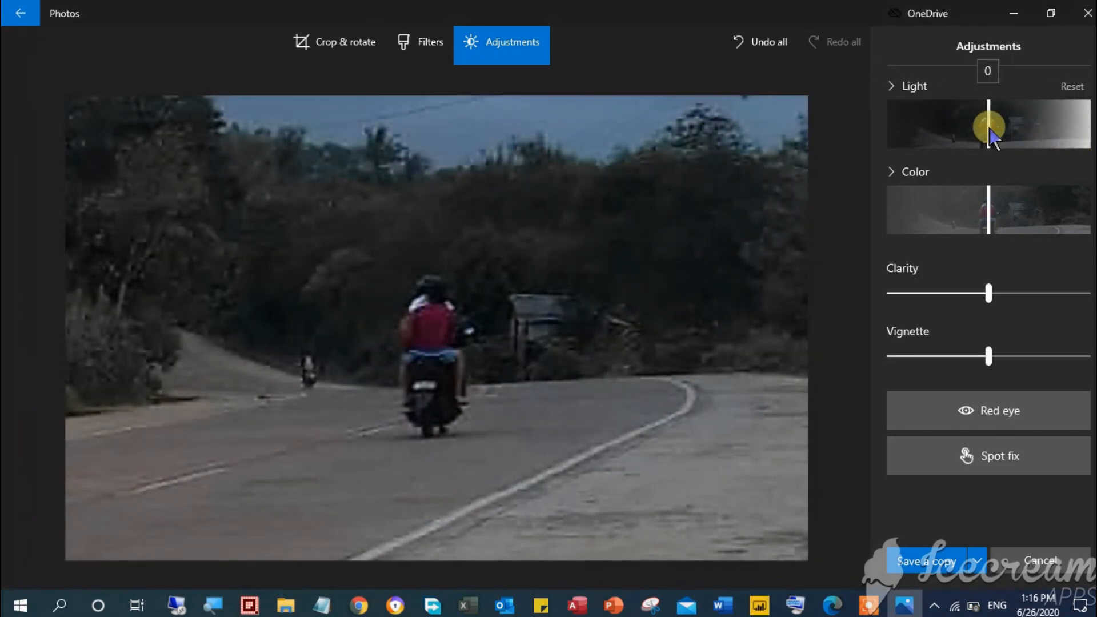
{"action": "left_click_drag", "start_coordinate": [988, 125], "coordinate": [1018, 125]}
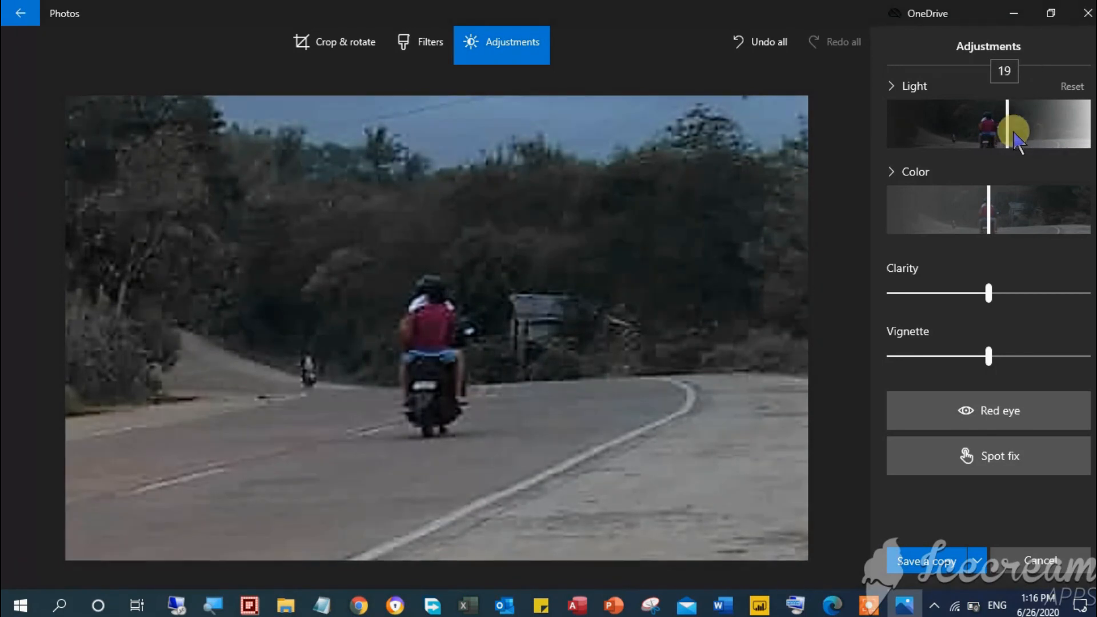
{"action": "left_click_drag", "start_coordinate": [1009, 131], "coordinate": [1049, 131]}
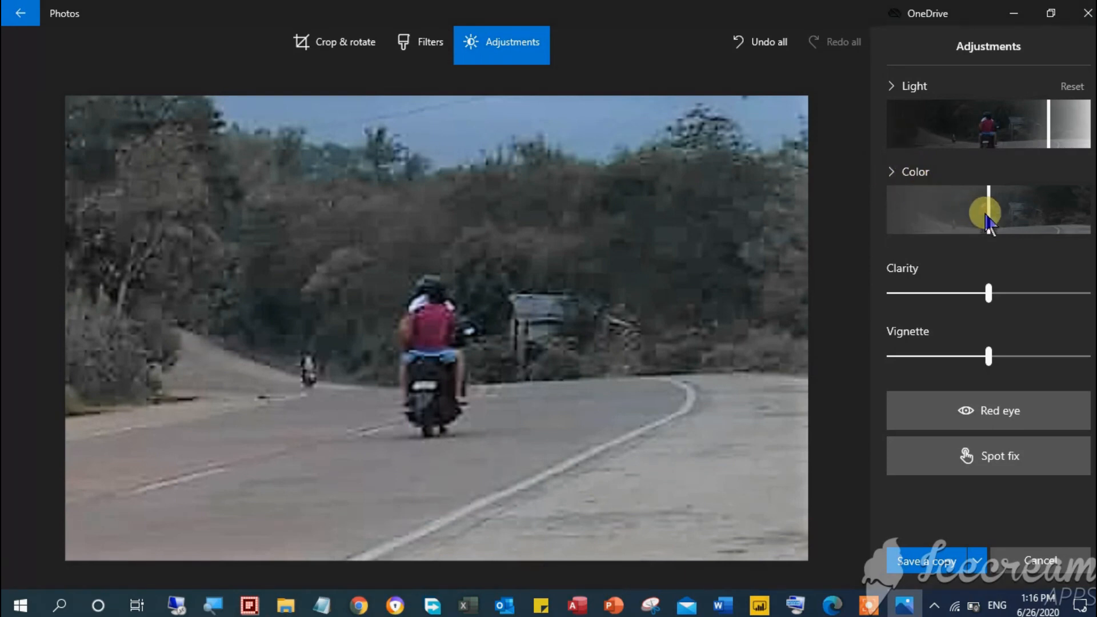
Test desaturated and neutral Color, then push saturation to its maximum
{"action": "left_click_drag", "start_coordinate": [987, 212], "coordinate": [919, 213]}
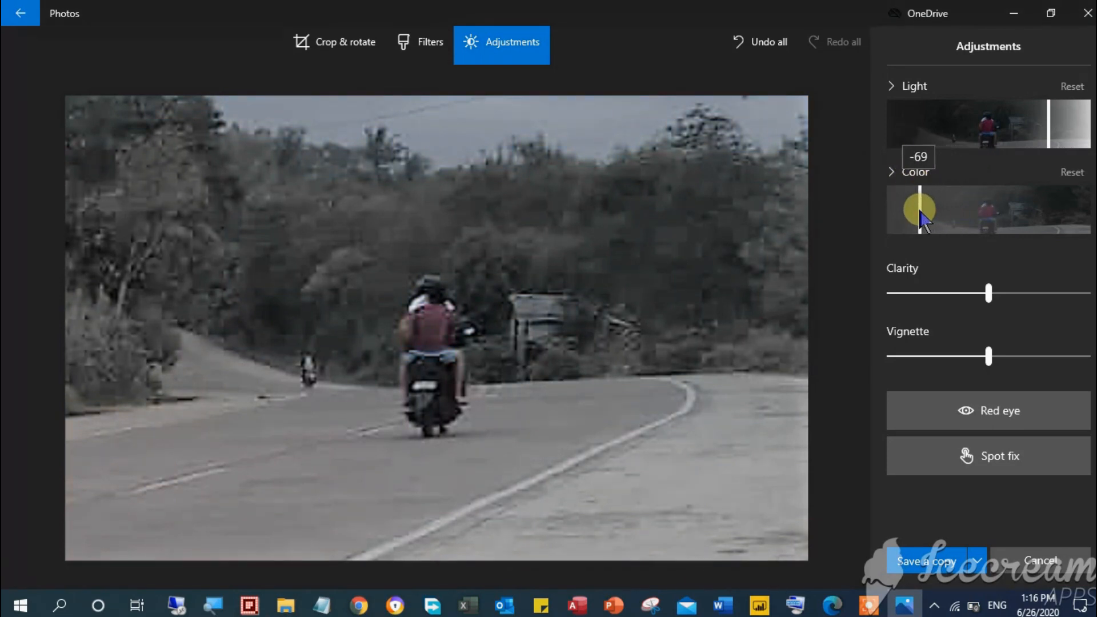
{"action": "left_click_drag", "start_coordinate": [920, 211], "coordinate": [989, 210]}
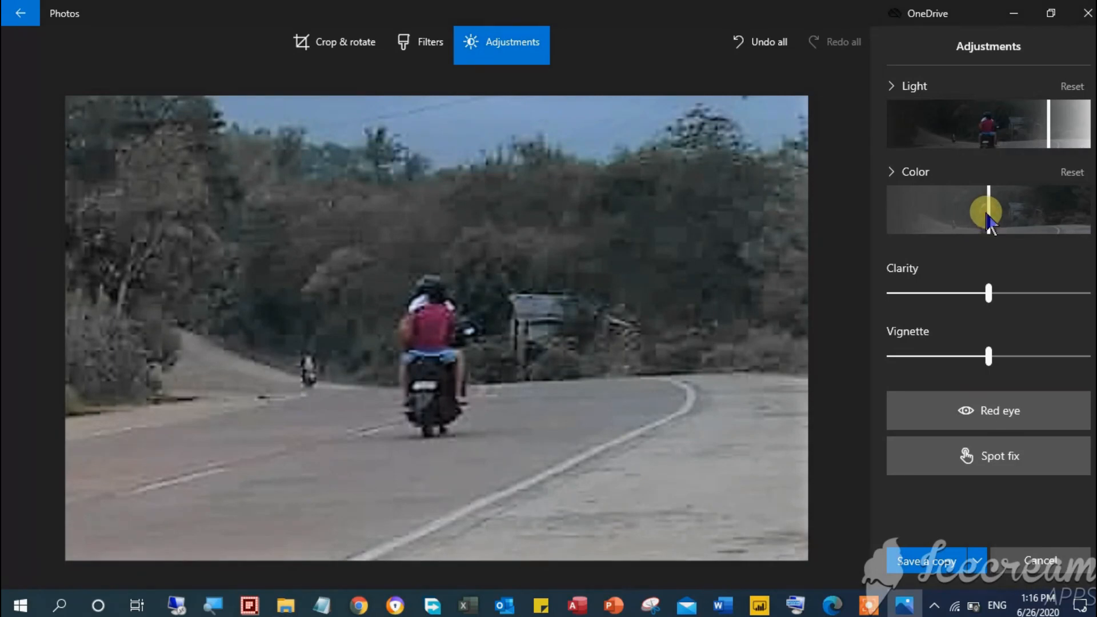
{"action": "left_click_drag", "start_coordinate": [987, 210], "coordinate": [1071, 224]}
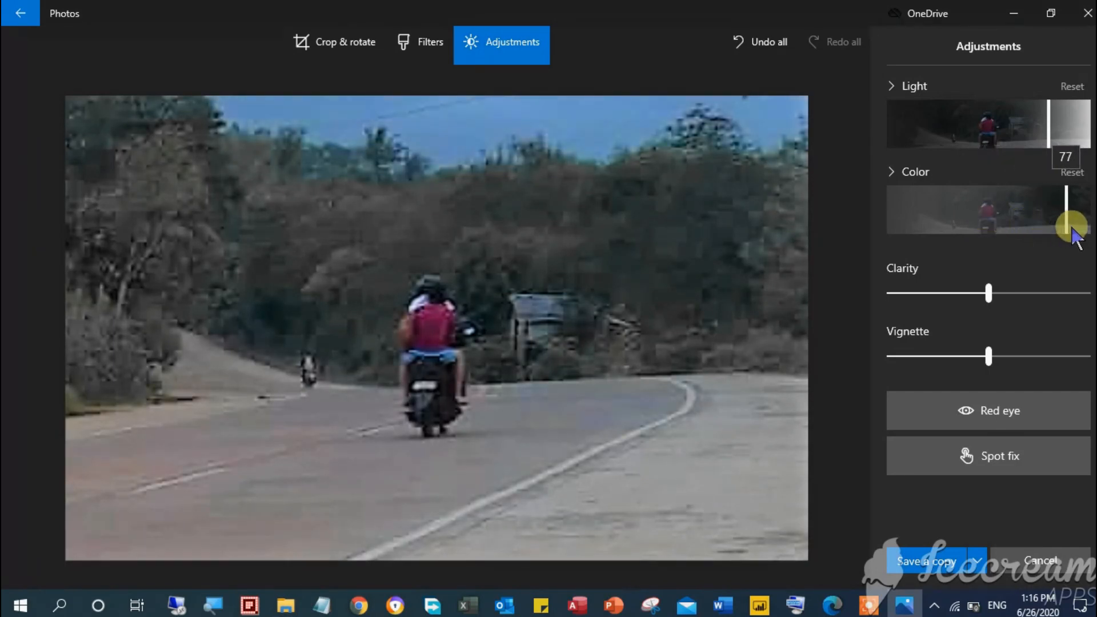
{"action": "left_click_drag", "start_coordinate": [1071, 232], "coordinate": [1081, 231]}
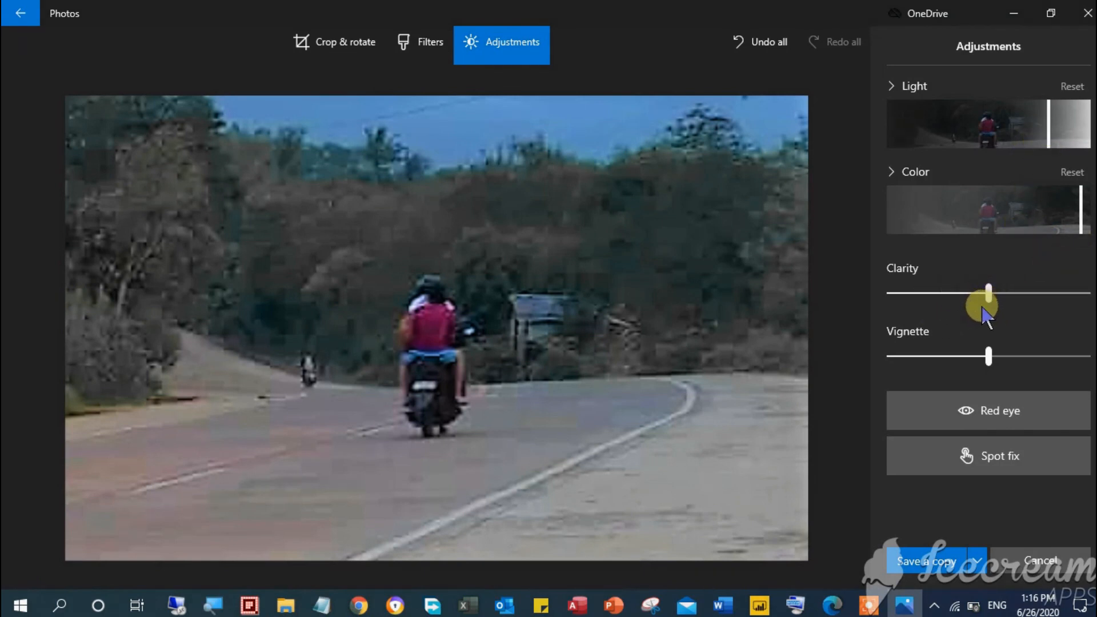
Try lowering Clarity to soften the photo and bring it back near neutral
{"action": "left_click_drag", "start_coordinate": [987, 294], "coordinate": [939, 293]}
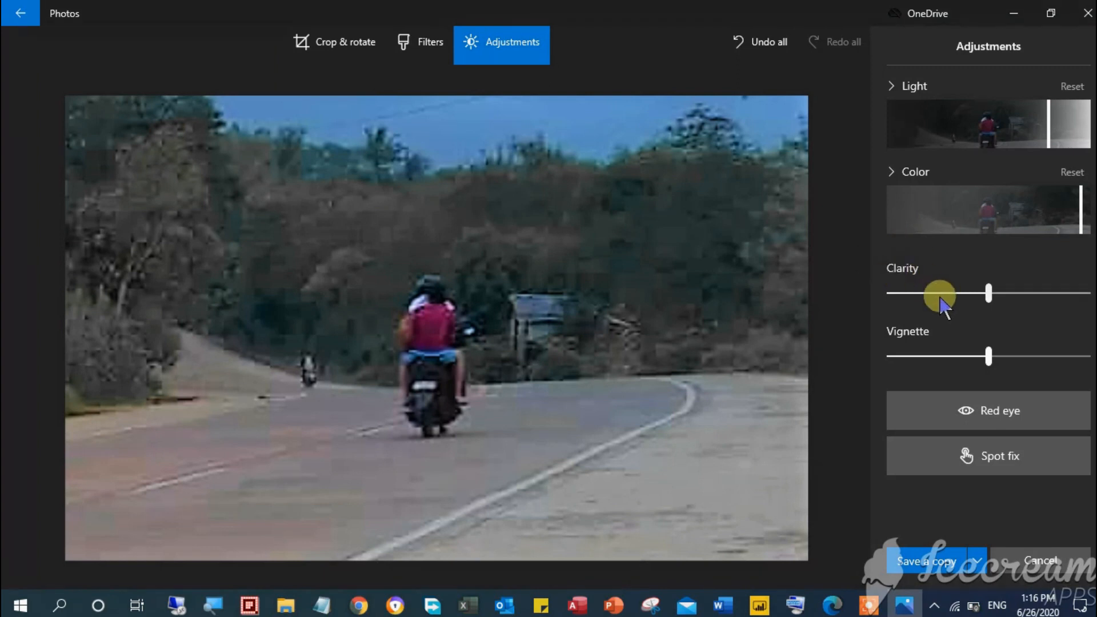
{"action": "left_click_drag", "start_coordinate": [940, 294], "coordinate": [989, 294]}
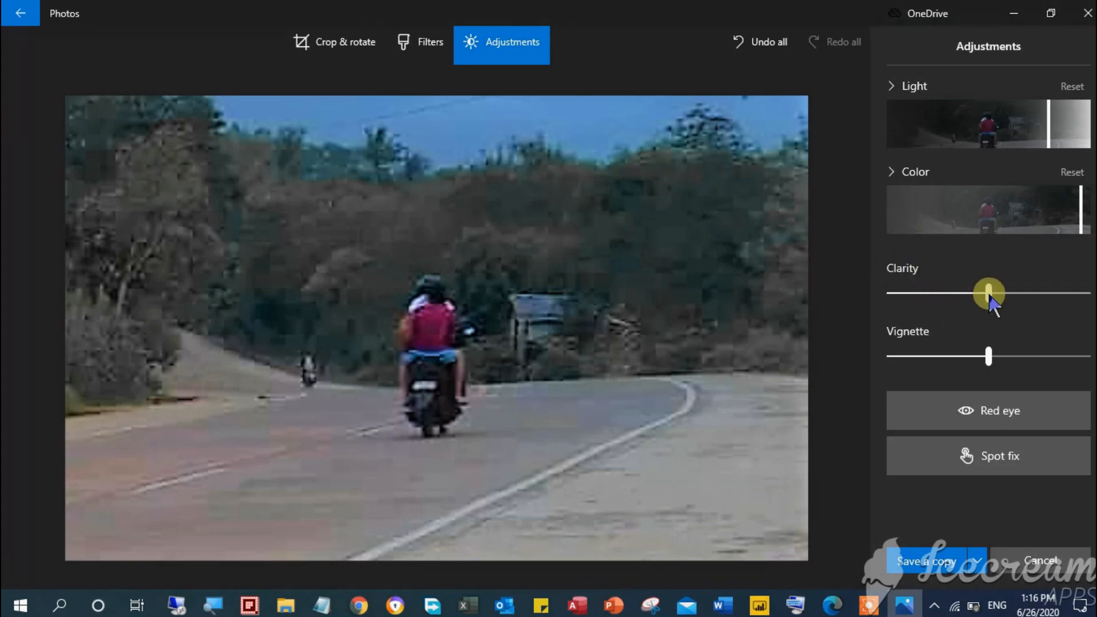
{"action": "left_click_drag", "start_coordinate": [988, 294], "coordinate": [943, 294]}
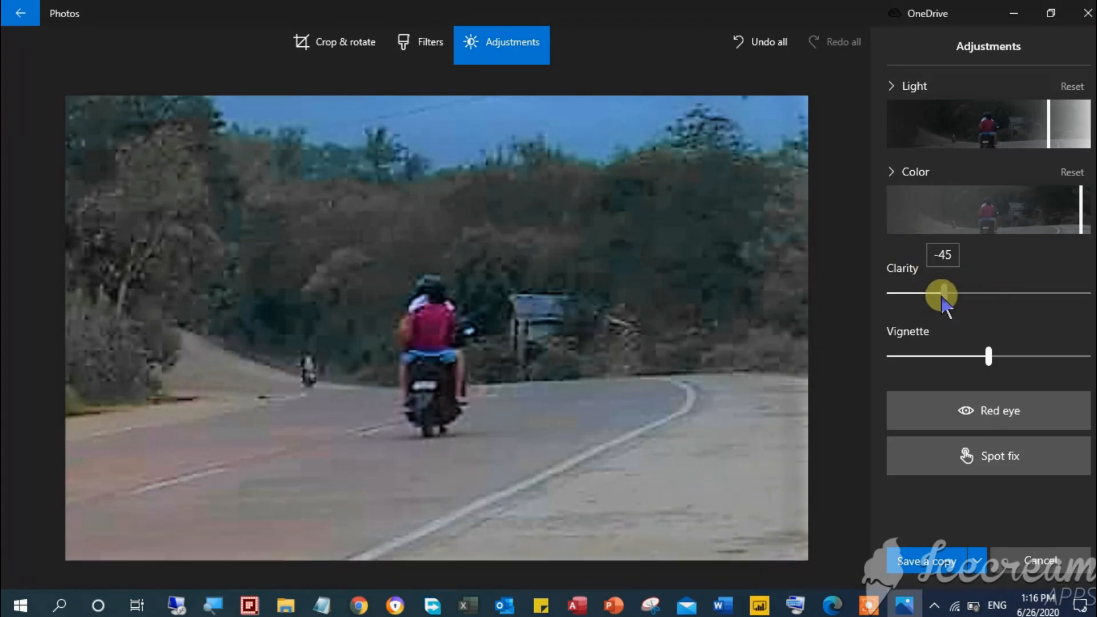
{"action": "left_click_drag", "start_coordinate": [941, 294], "coordinate": [982, 295]}
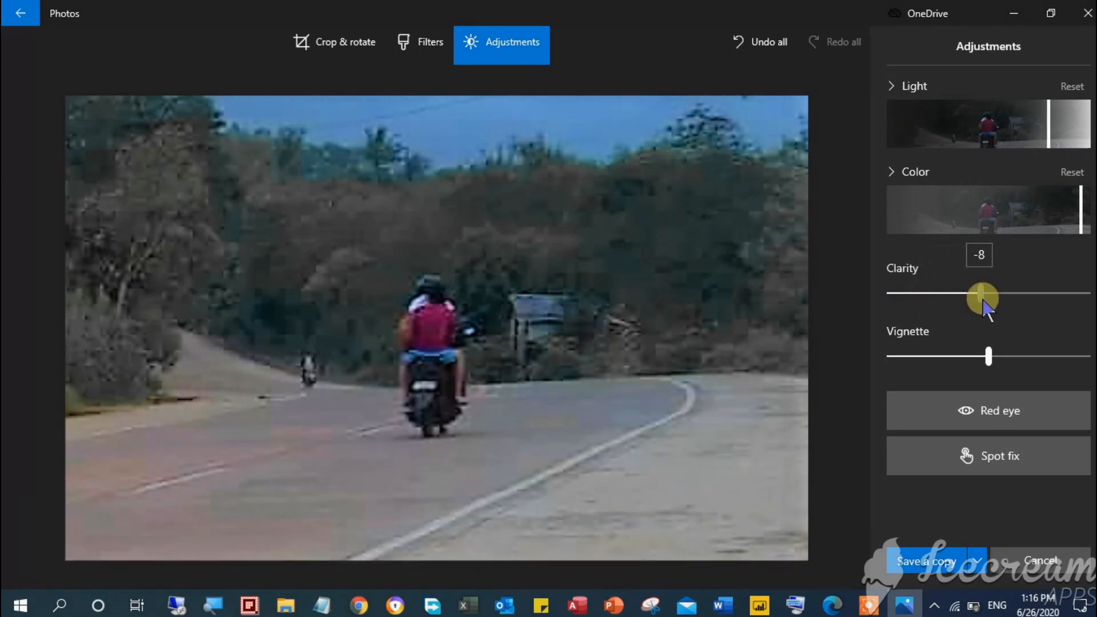
Try maximum Clarity, reset near zero, then leave clarity high for sharper detail
{"action": "left_click_drag", "start_coordinate": [983, 297], "coordinate": [1091, 297]}
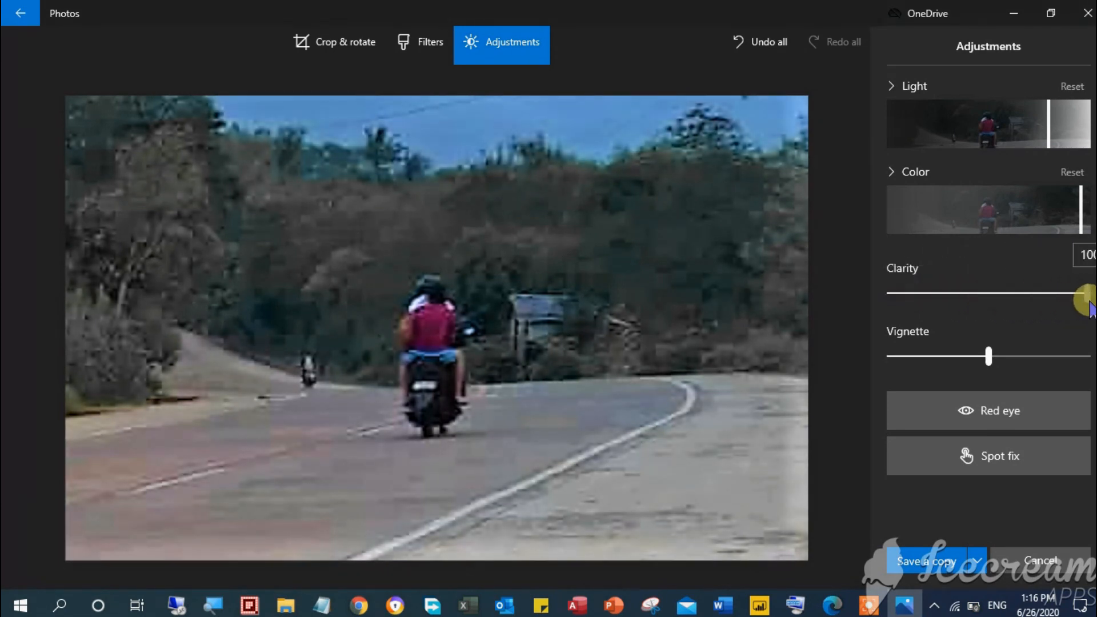
{"action": "left_click_drag", "start_coordinate": [1081, 300], "coordinate": [988, 300]}
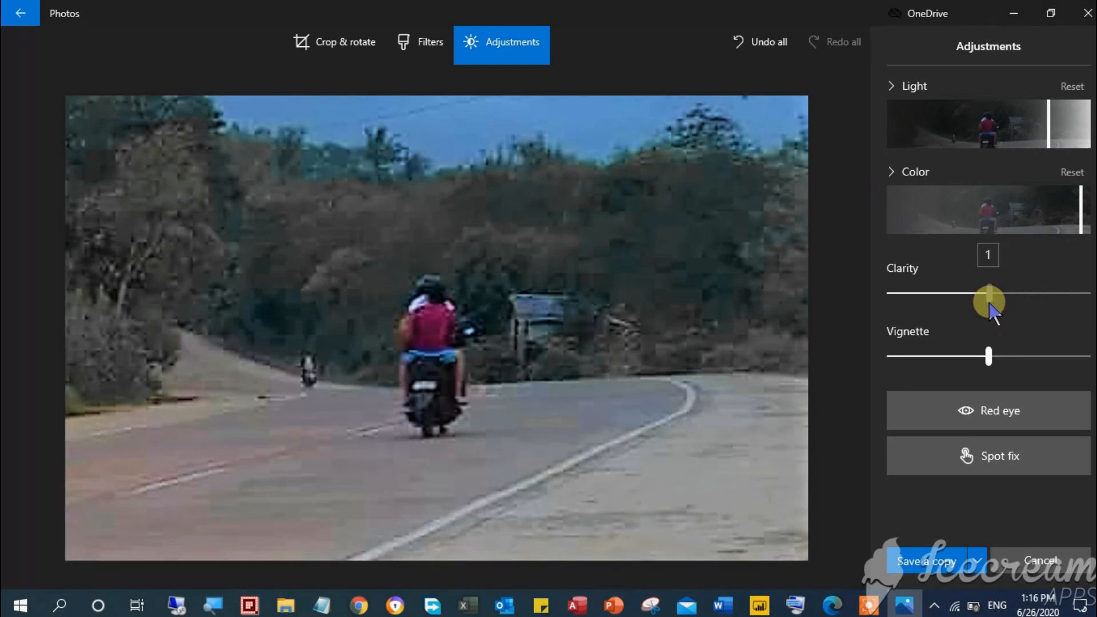
{"action": "left_click_drag", "start_coordinate": [989, 298], "coordinate": [1056, 294]}
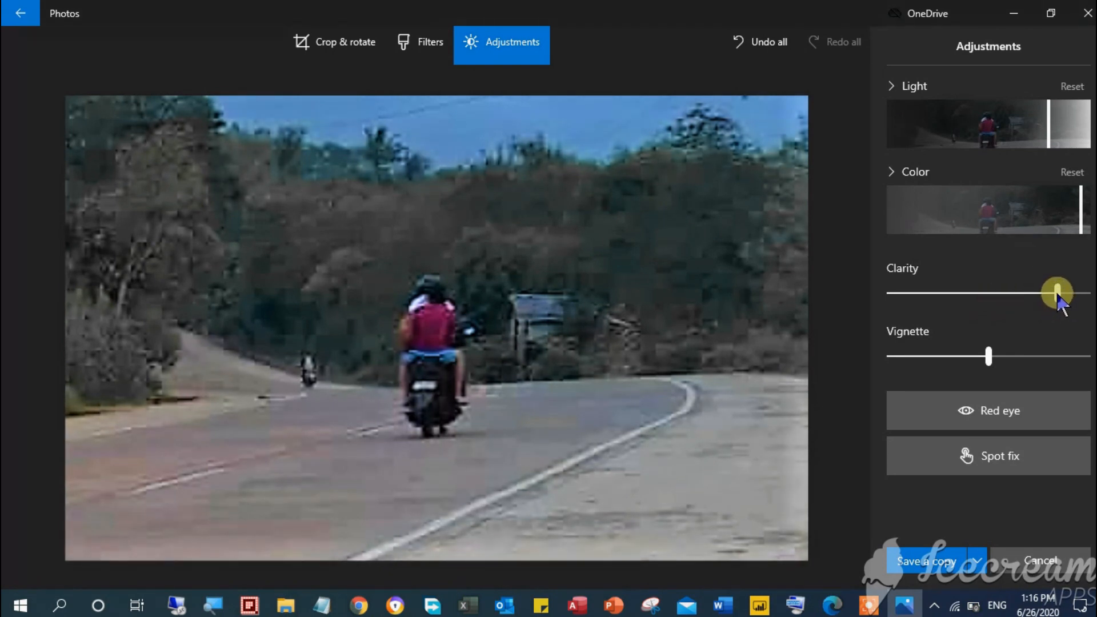
{"action": "left_click_drag", "start_coordinate": [1054, 294], "coordinate": [1071, 297]}
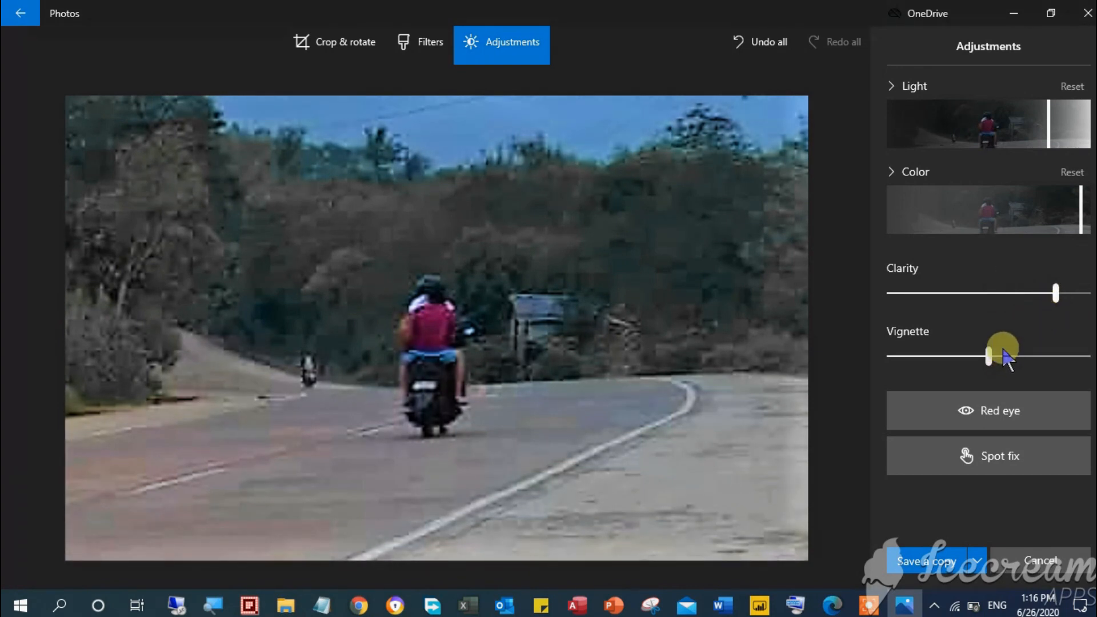
Try strong dark and white vignettes, then leave a slight dark vignette on the edges
{"action": "left_click_drag", "start_coordinate": [1002, 349], "coordinate": [991, 356]}
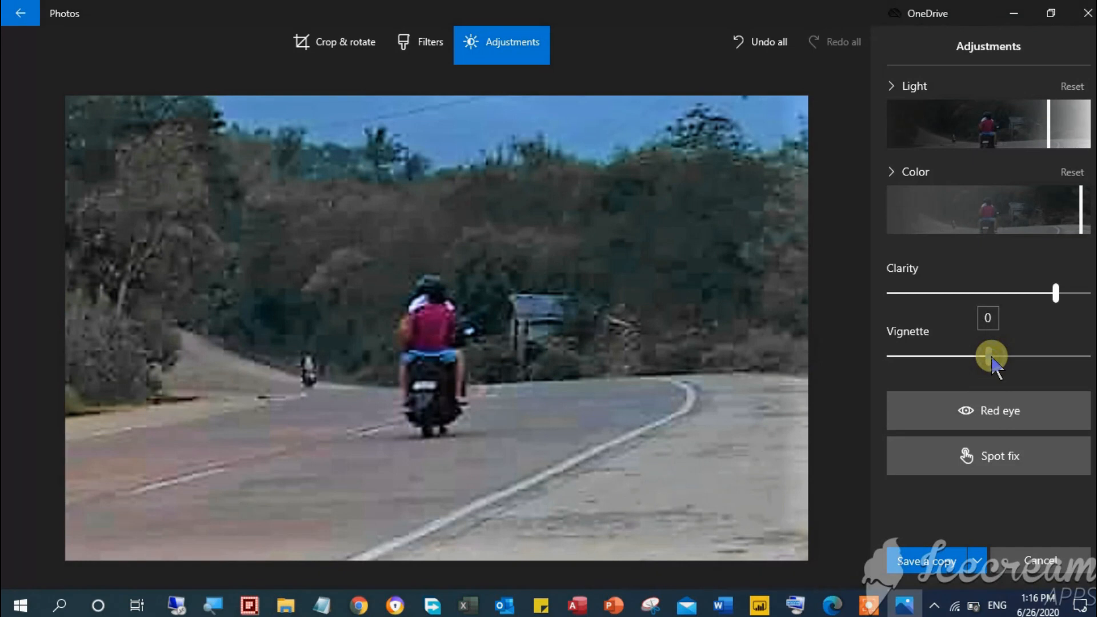
{"action": "left_click_drag", "start_coordinate": [992, 357], "coordinate": [1075, 362]}
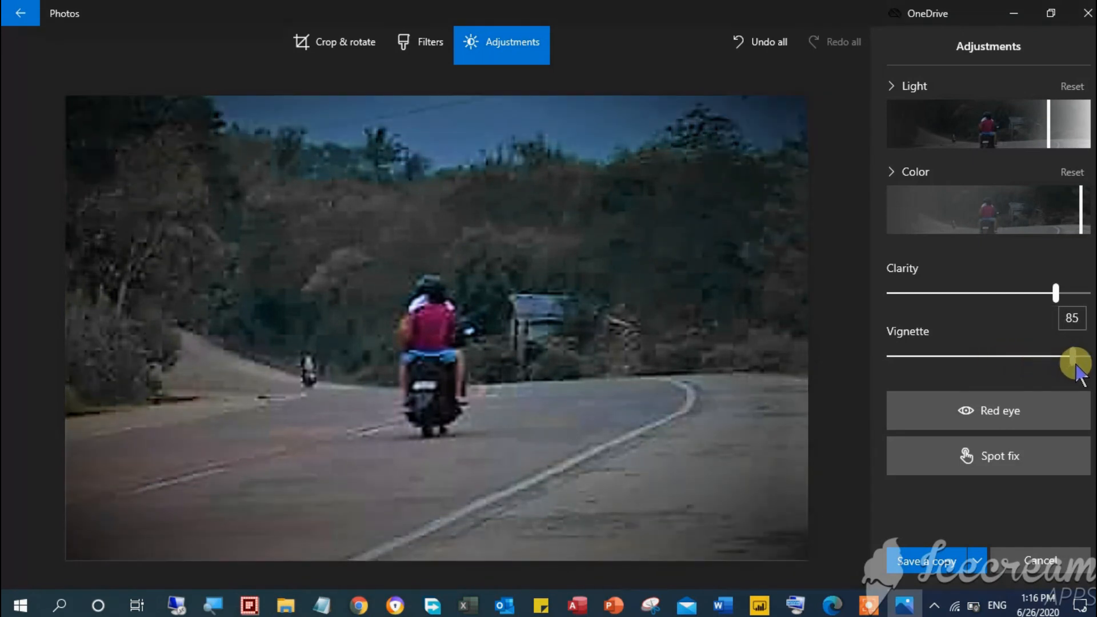
{"action": "left_click_drag", "start_coordinate": [1074, 361], "coordinate": [941, 361]}
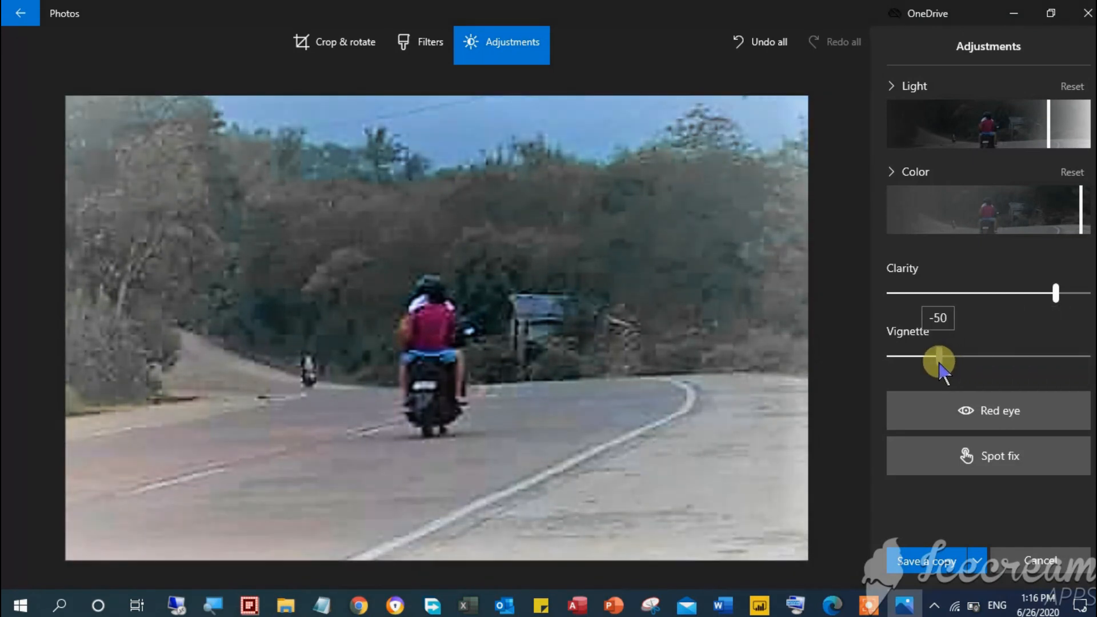
{"action": "left_click_drag", "start_coordinate": [941, 360], "coordinate": [1050, 360]}
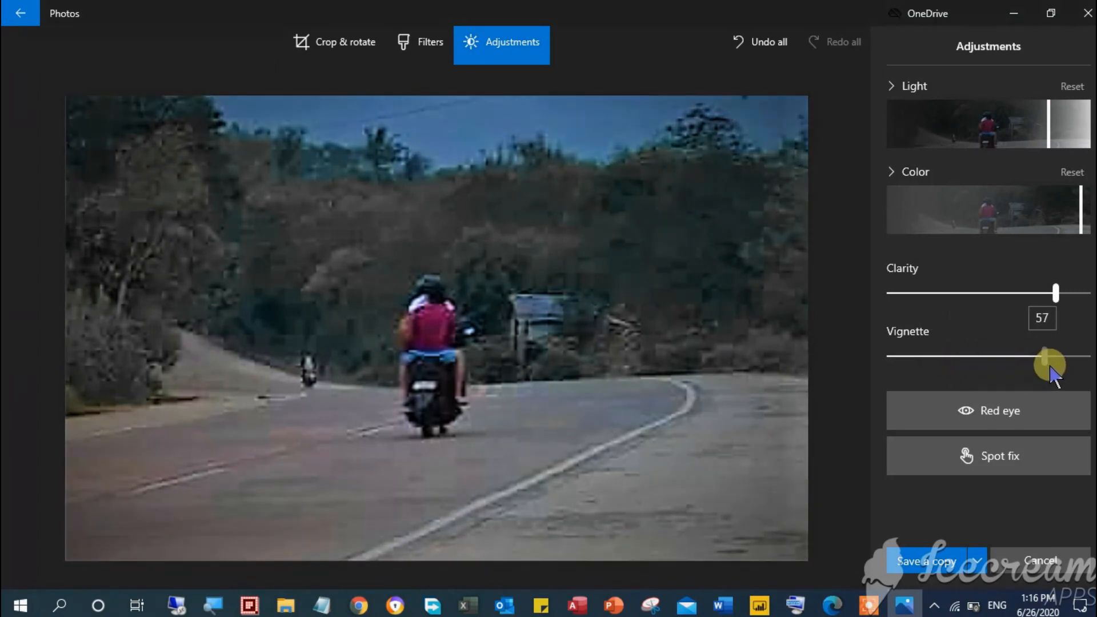
{"action": "left_click_drag", "start_coordinate": [1049, 361], "coordinate": [993, 362]}
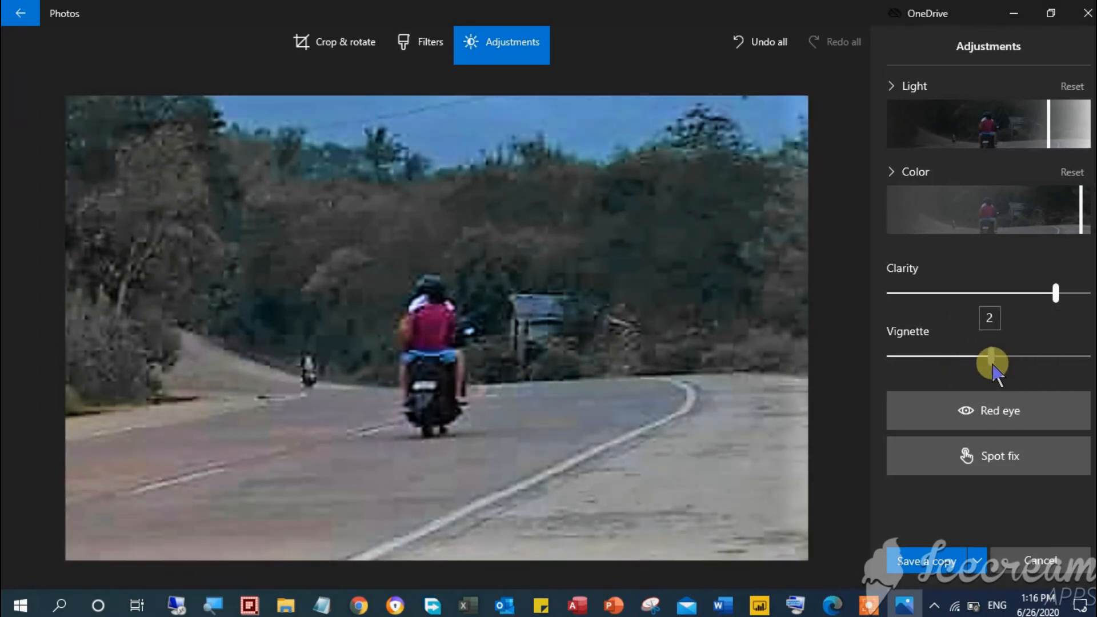
{"action": "left_click_drag", "start_coordinate": [994, 361], "coordinate": [1013, 358]}
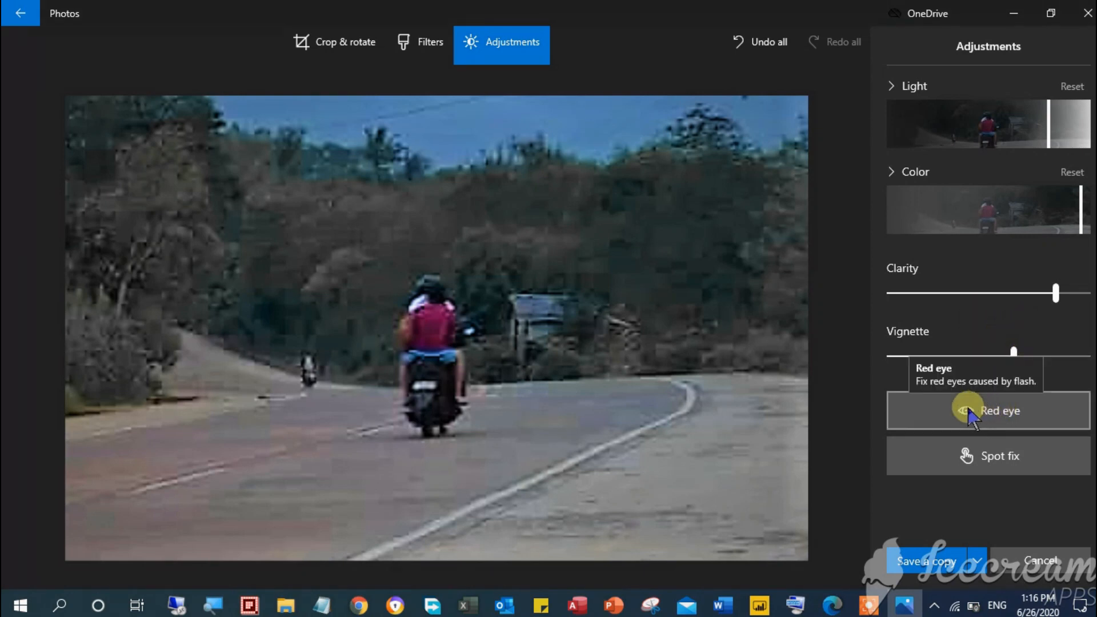
{"action": "mouse_move", "coordinate": [993, 435]}
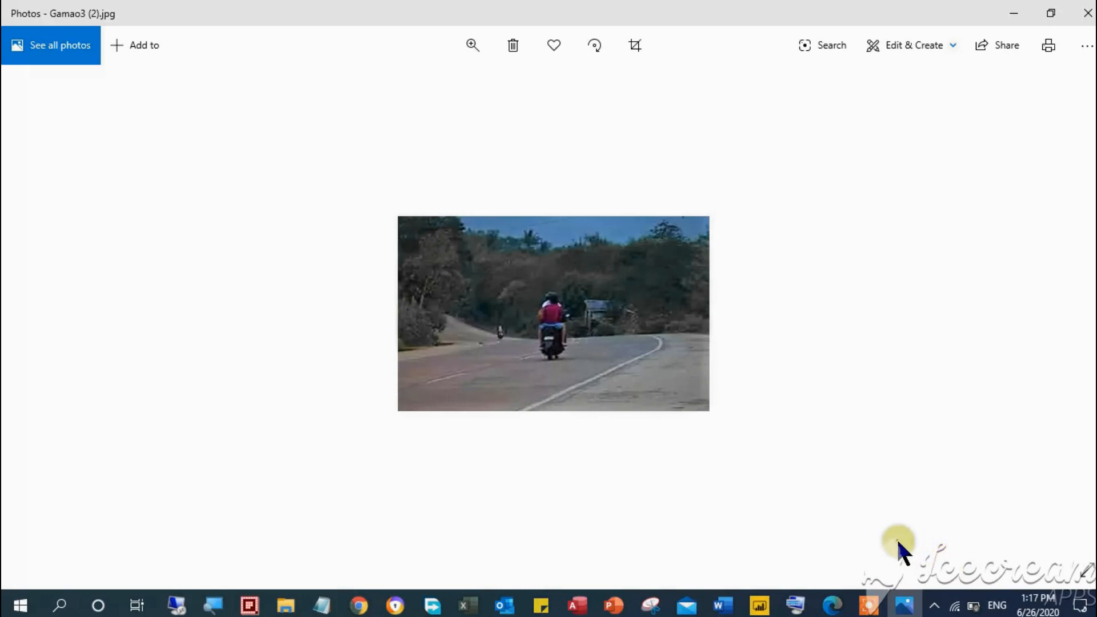
{"action": "mouse_move", "coordinate": [152, 188]}
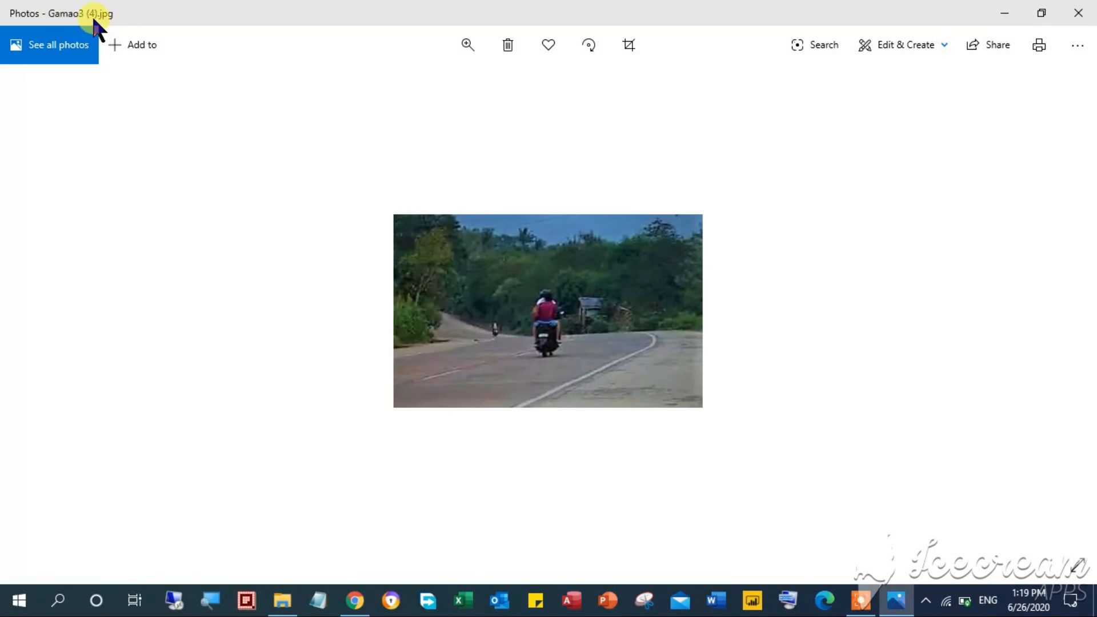
{"action": "mouse_move", "coordinate": [316, 126]}
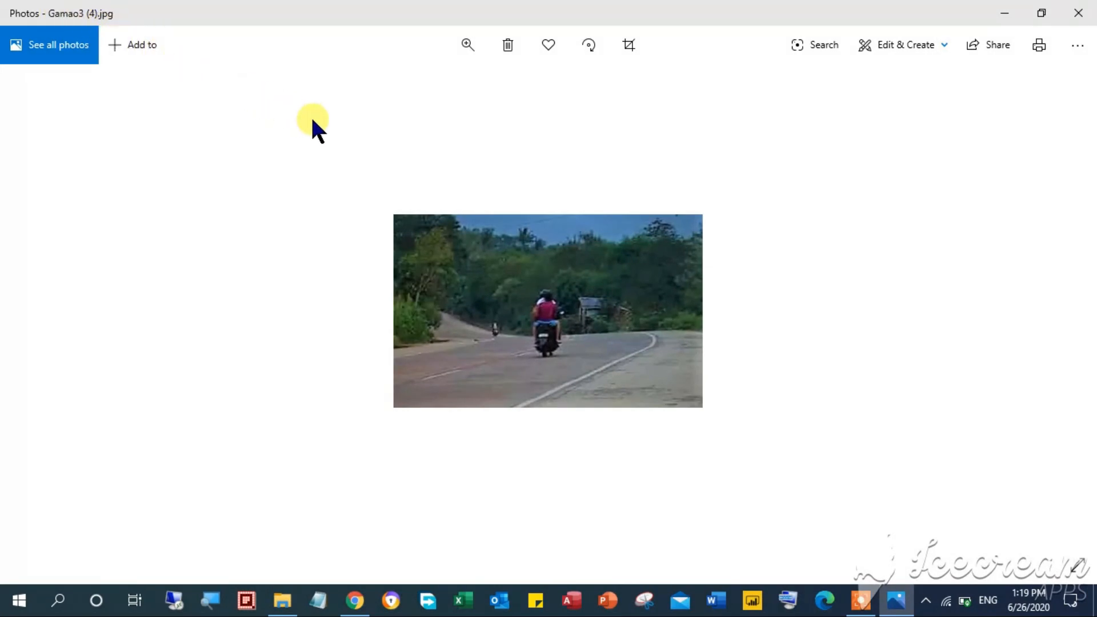
{"action": "mouse_move", "coordinate": [1082, 13]}
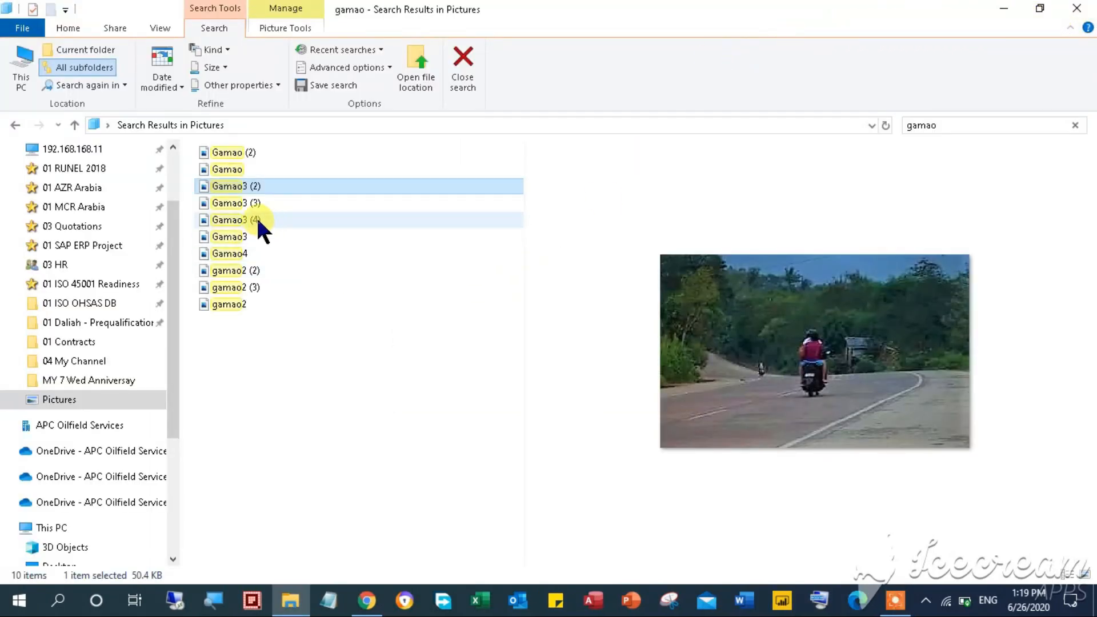
Open the saved copy Gamao3 (4) from the gamao search results
{"action": "left_click", "coordinate": [236, 220]}
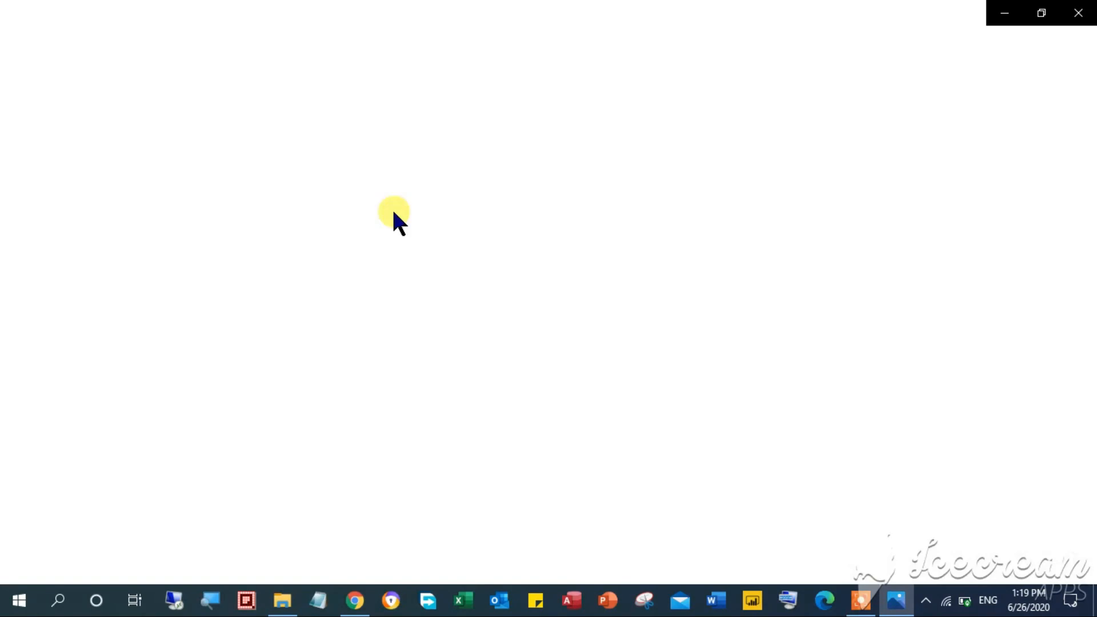
Zoom in slightly on the saved Gamao3 (4).jpg copy using the toolbar zoom slider
{"action": "left_click", "coordinate": [896, 600]}
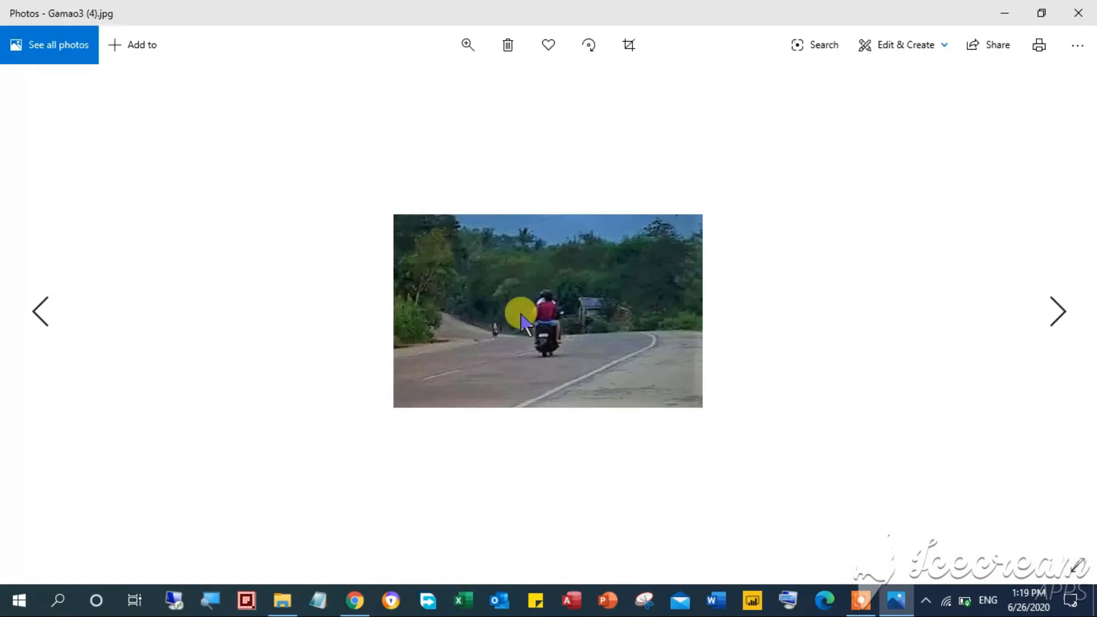
{"action": "mouse_move", "coordinate": [653, 367]}
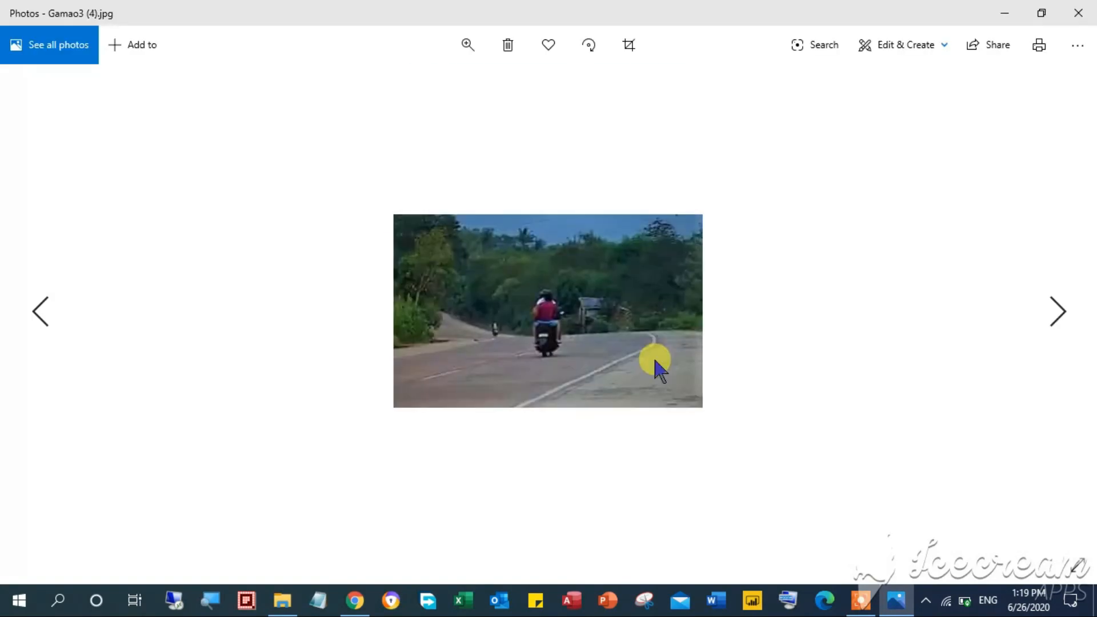
{"action": "left_click", "coordinate": [467, 45]}
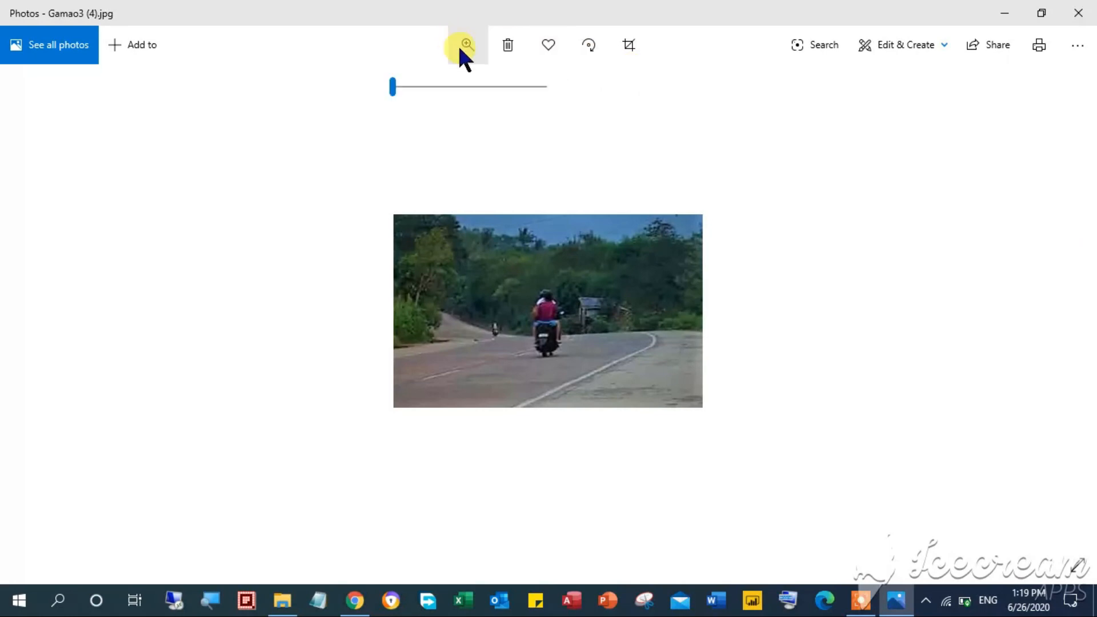
{"action": "left_click_drag", "start_coordinate": [392, 86], "coordinate": [404, 86]}
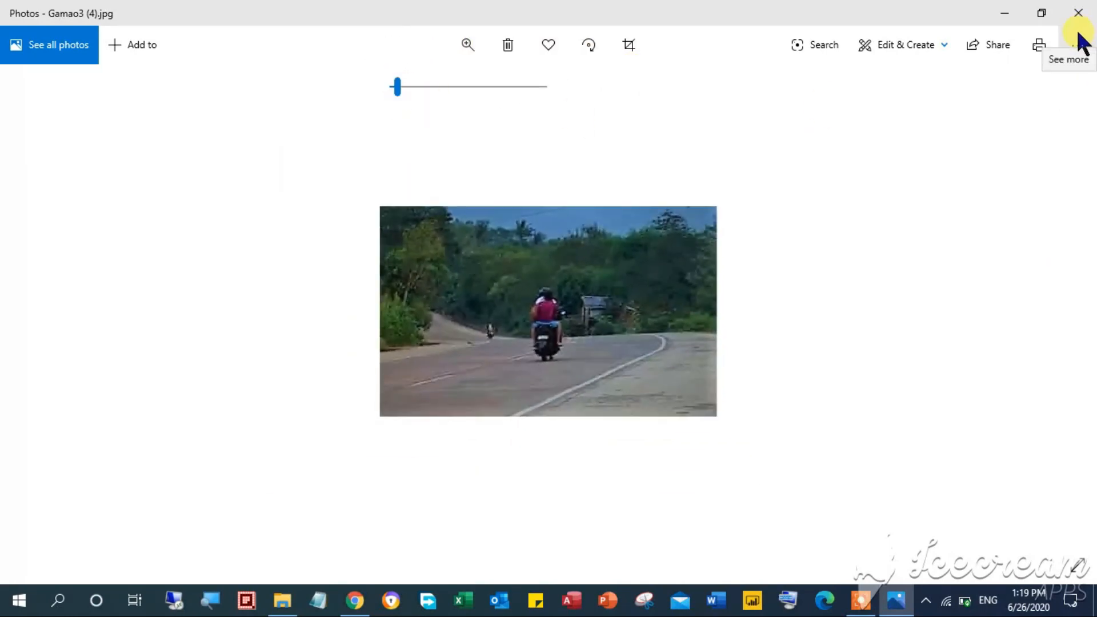
{"action": "mouse_move", "coordinate": [913, 497]}
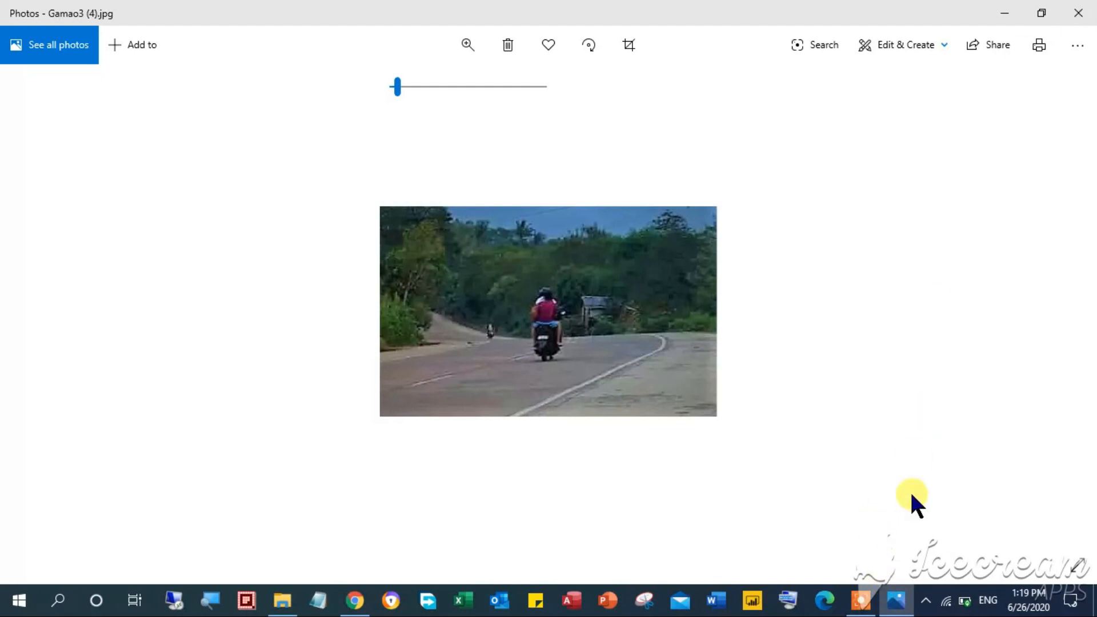